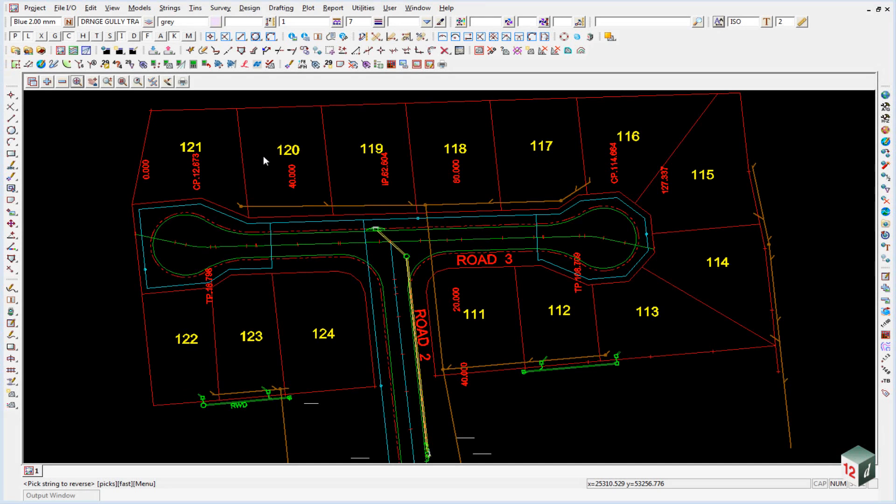
mouse_move(186, 247)
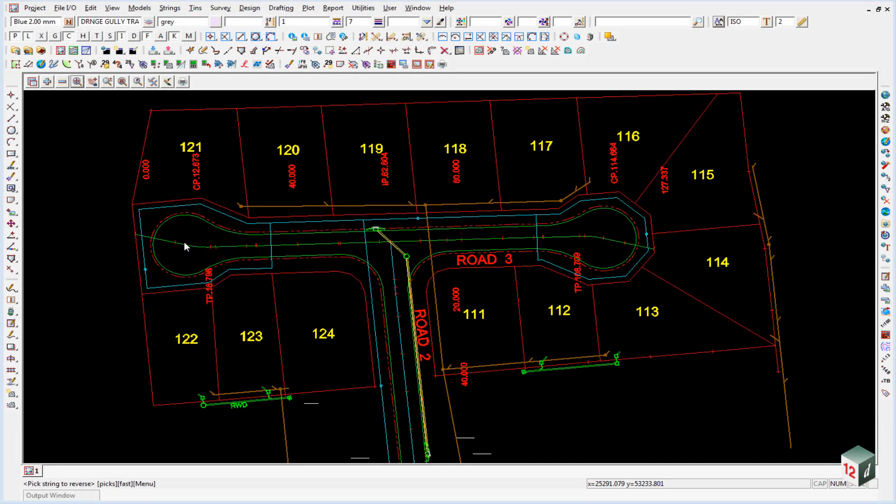
mouse_move(691, 253)
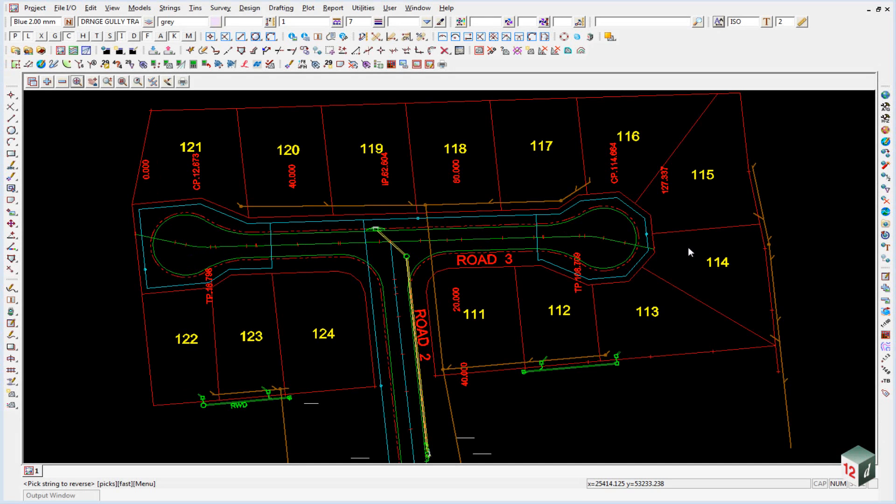
mouse_move(216, 254)
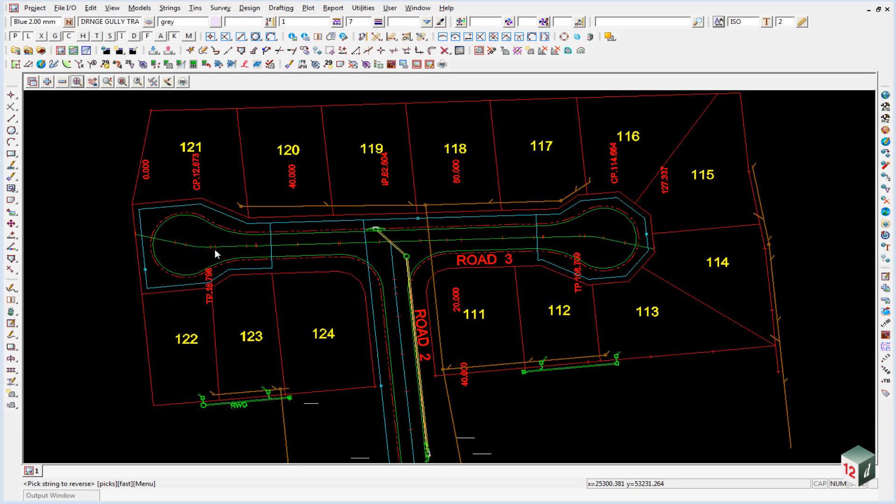
mouse_move(141, 222)
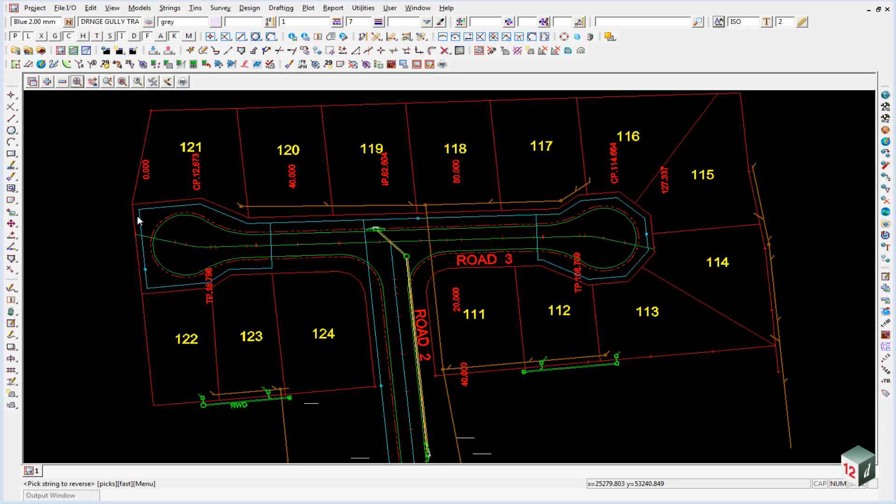
mouse_move(694, 246)
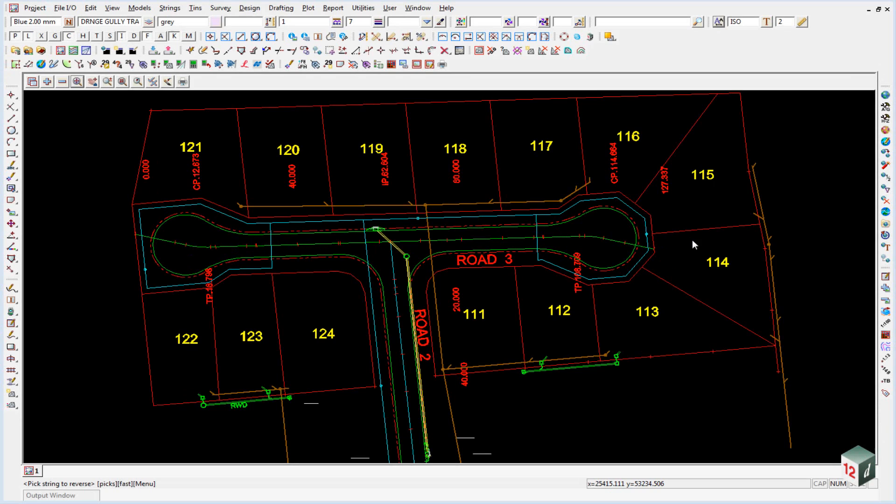
mouse_move(387, 144)
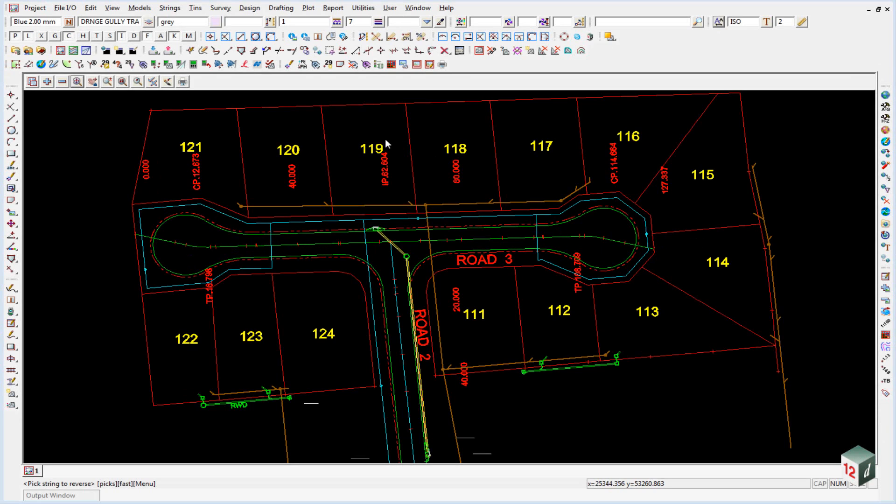
Step: Start the Cad Polyline to Alignment convert and name the new alignment ROAD3
left_click(43, 65)
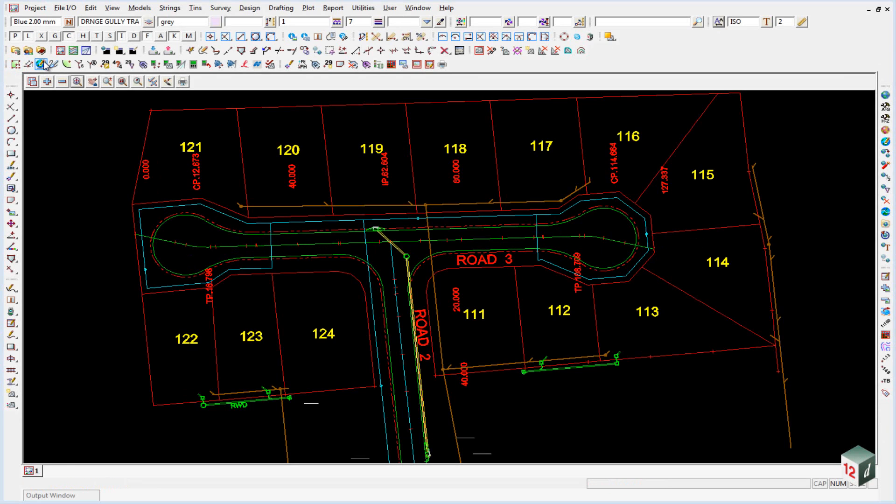
mouse_move(44, 65)
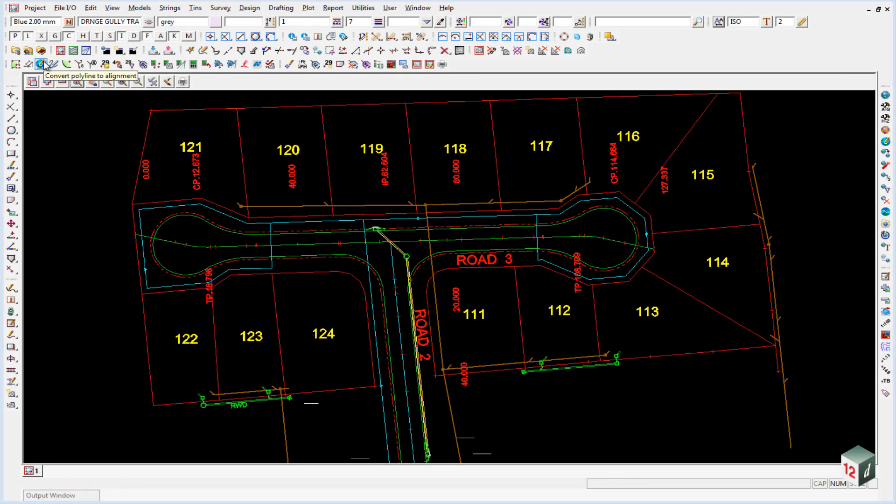
left_click(42, 64)
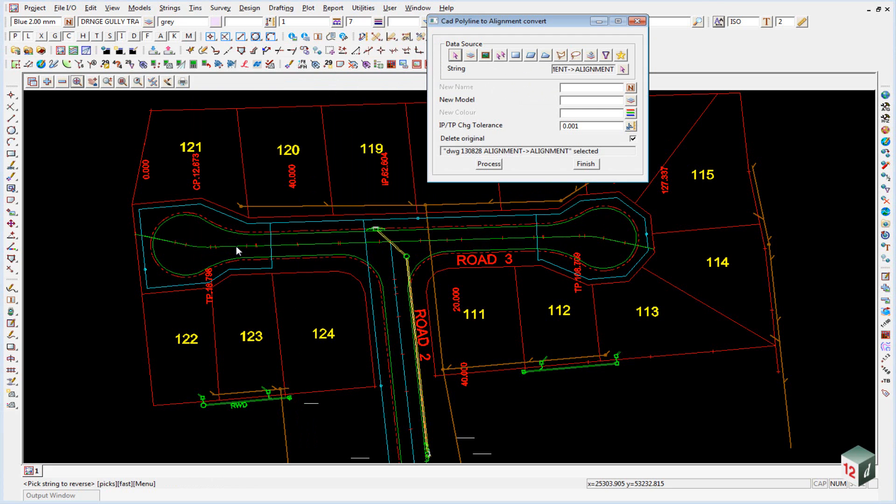
left_click(589, 88)
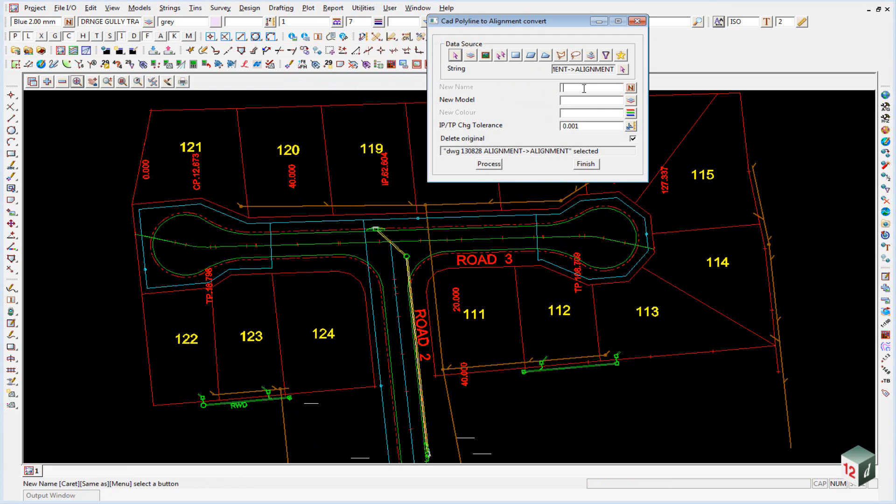
type("R")
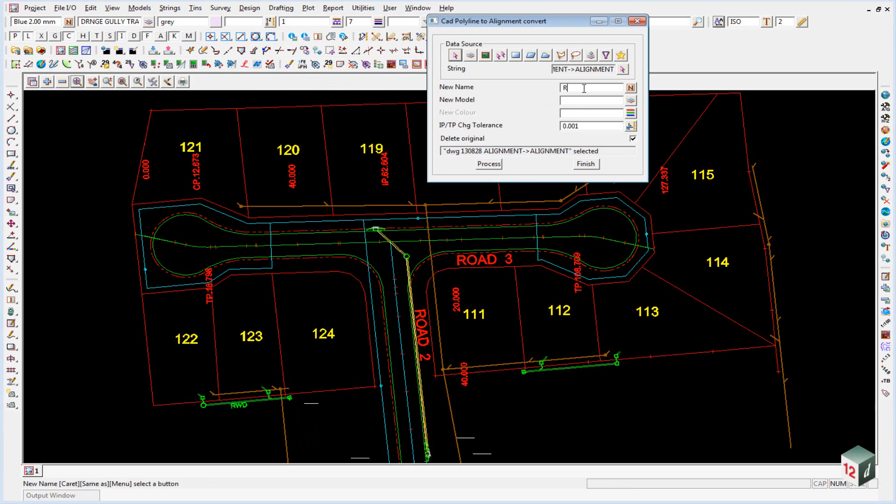
type("OAD3")
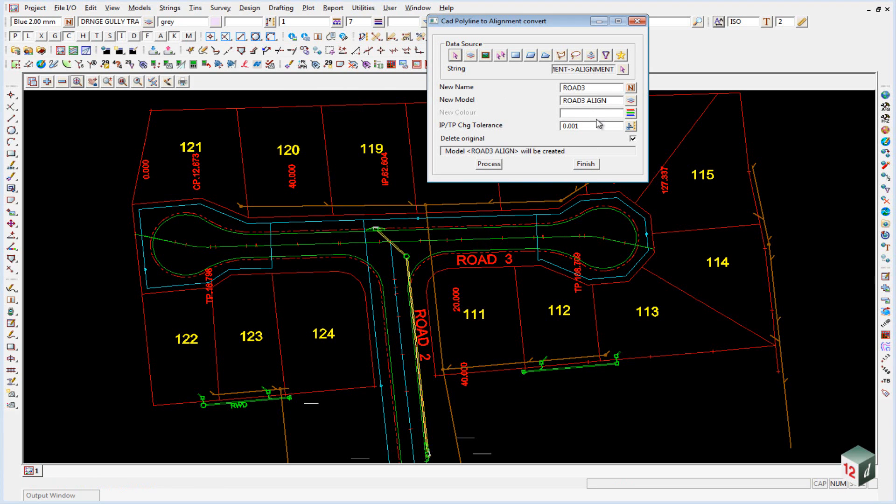
Step: Make the alignment magenta, keep the original polyline, and process the ROAD 3 polyline
left_click(632, 113)
type("magenta")
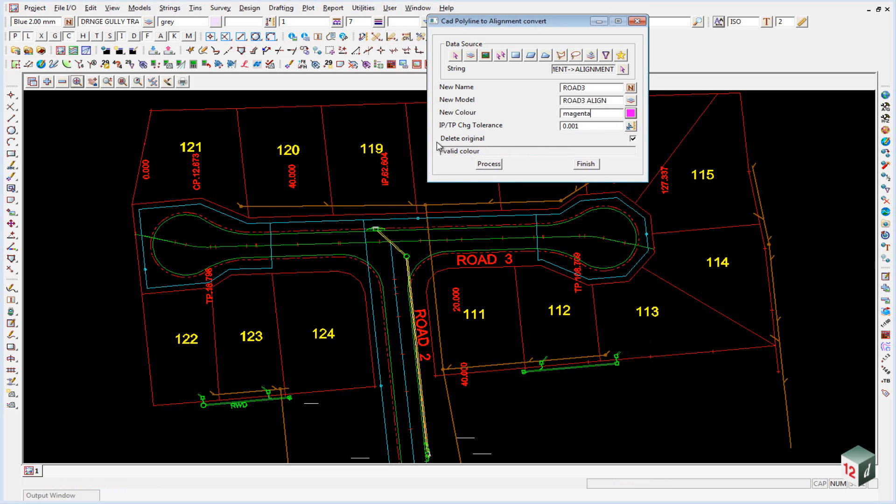
left_click(633, 138)
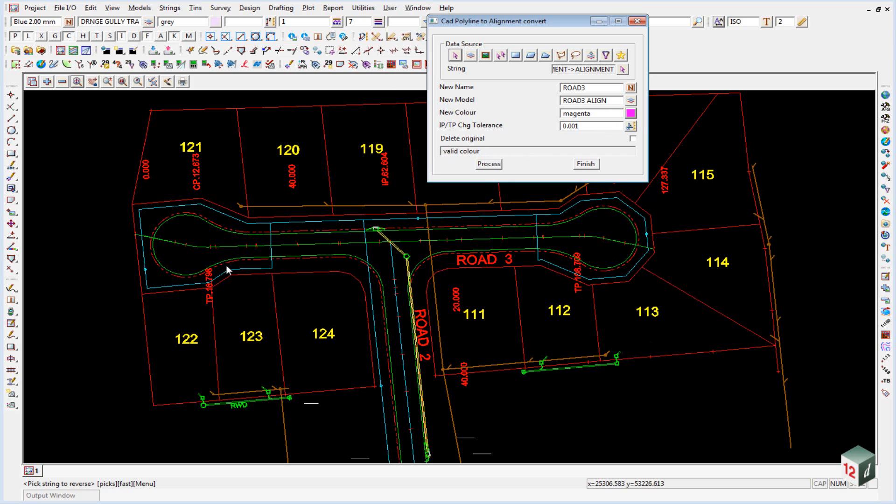
mouse_move(164, 261)
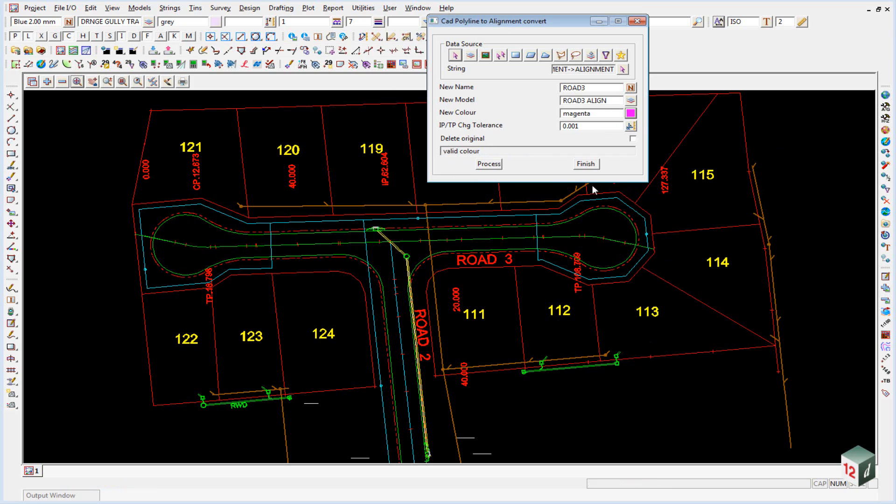
left_click(488, 165)
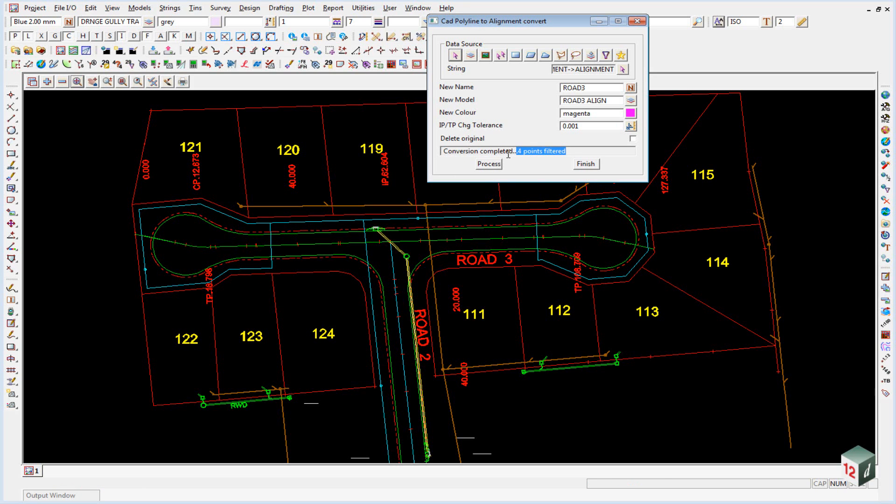
Step: Finish the conversion panel, leaving the magenta ROAD3 alignment along road 3
left_click(489, 165)
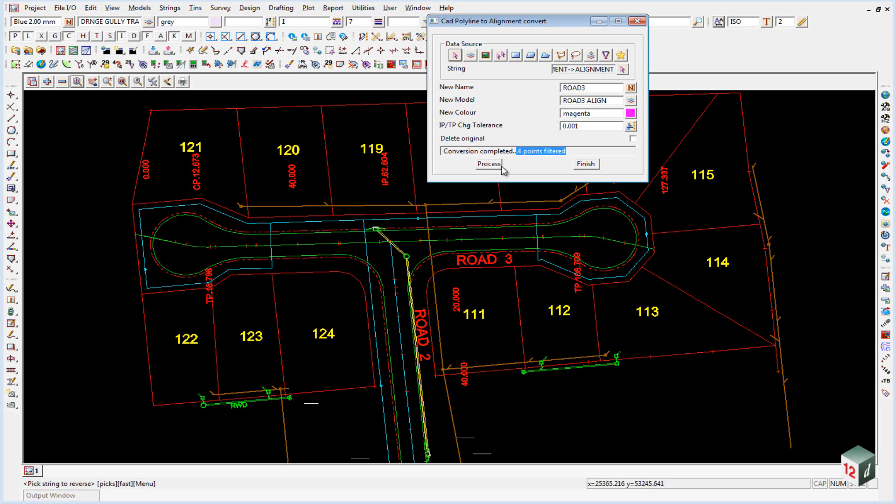
mouse_move(137, 201)
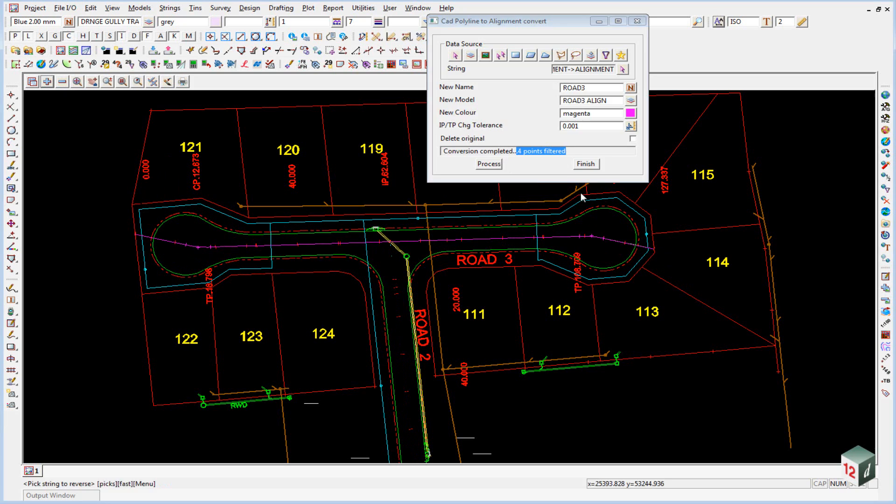
left_click(584, 165)
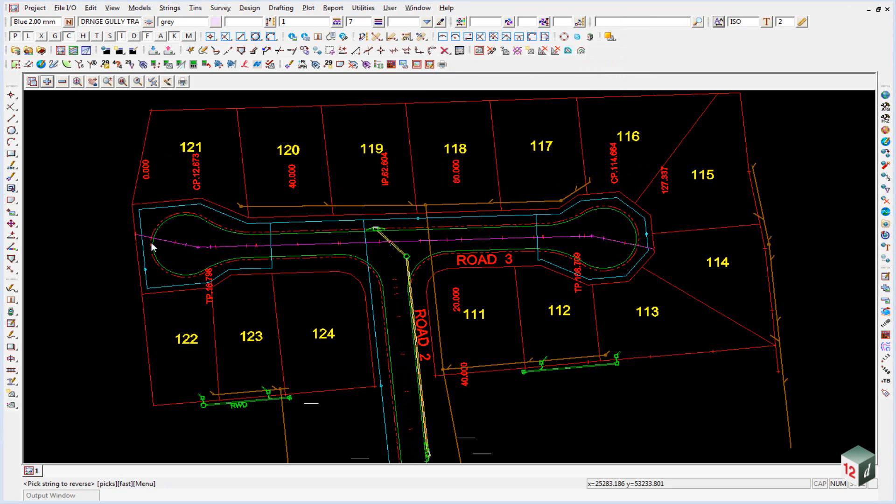
mouse_move(671, 243)
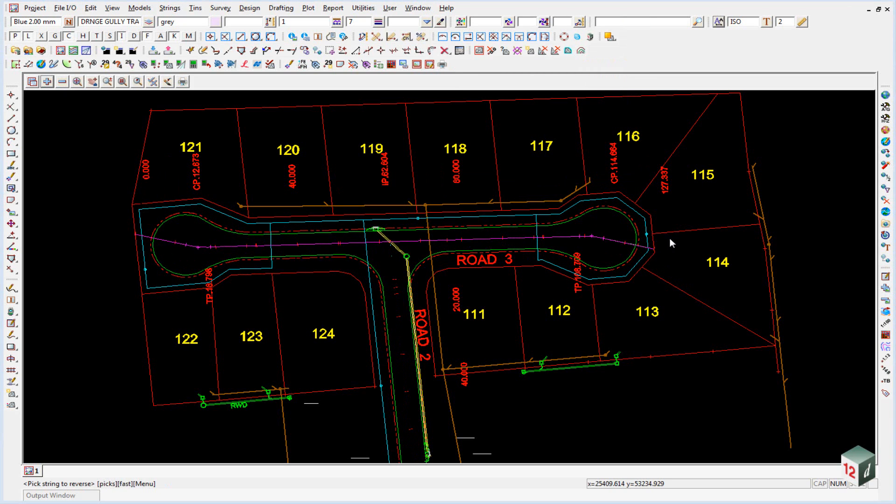
mouse_move(368, 200)
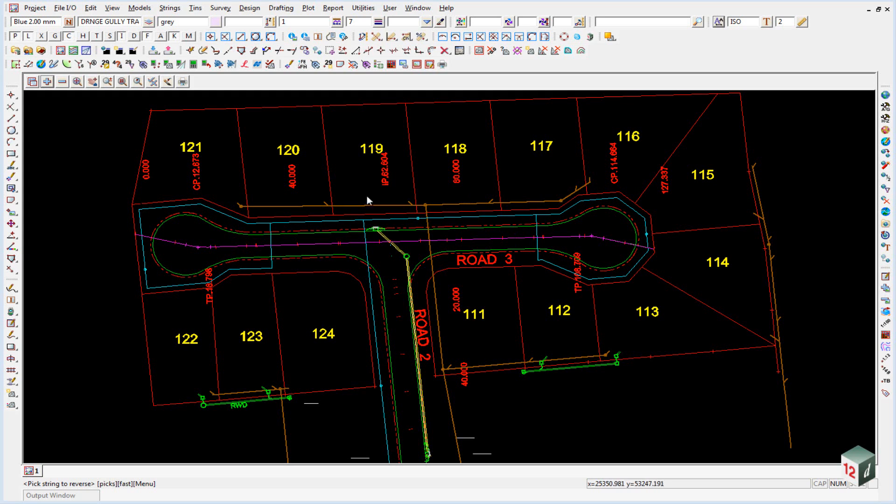
mouse_move(254, 267)
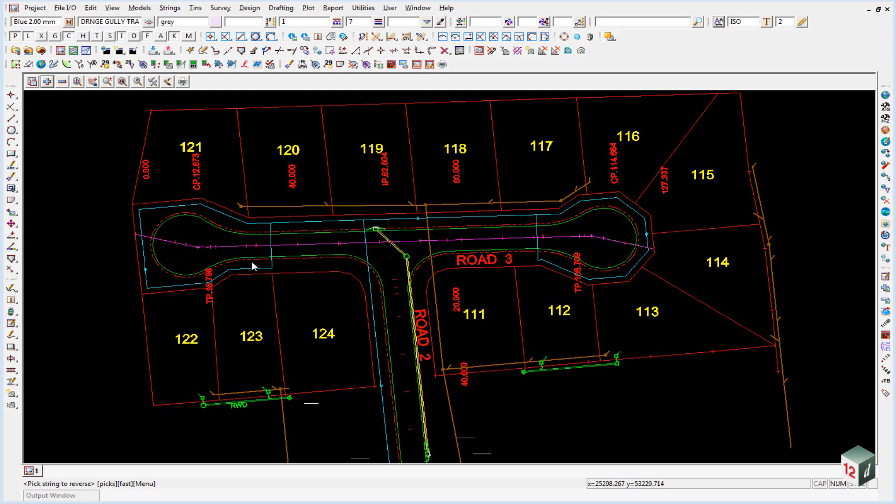
mouse_move(123, 118)
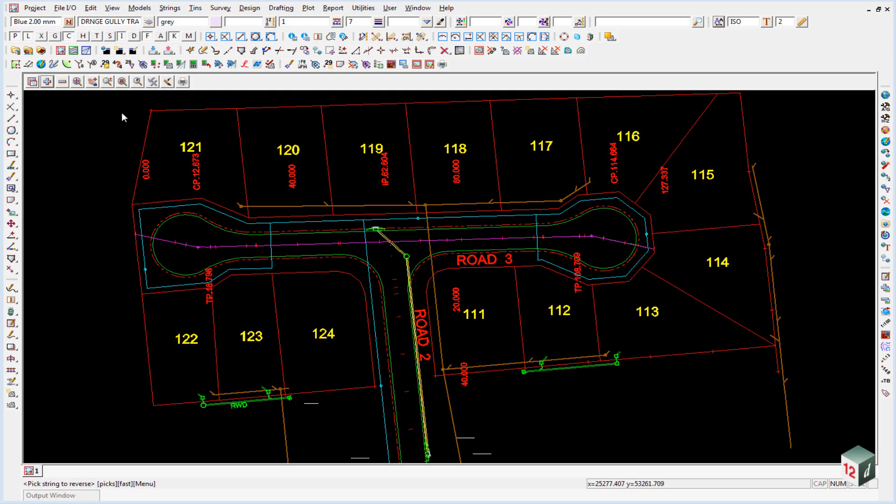
Step: Convert the ROAD3 alignment string via Strings > Convert into a Super Alignment
left_click(169, 8)
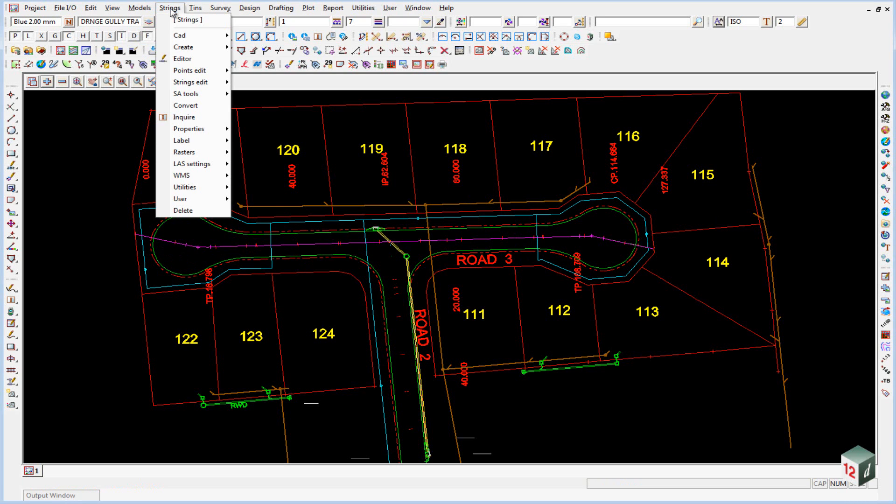
left_click(185, 105)
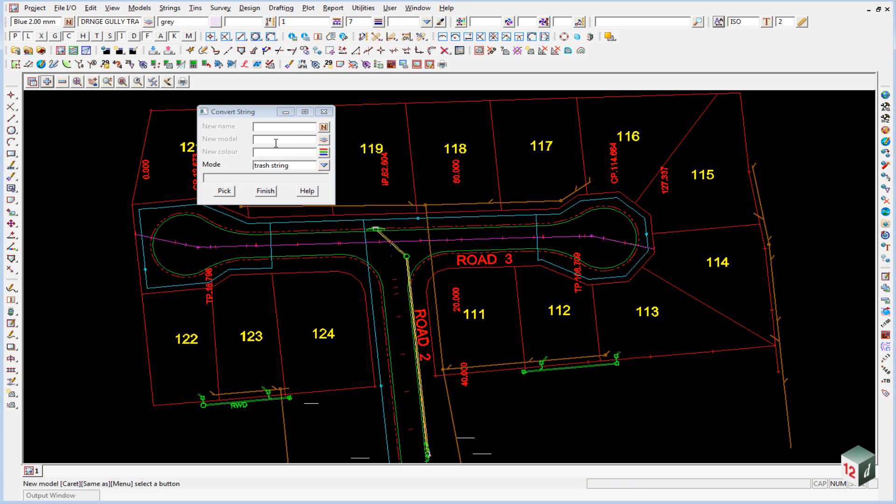
left_click(234, 248)
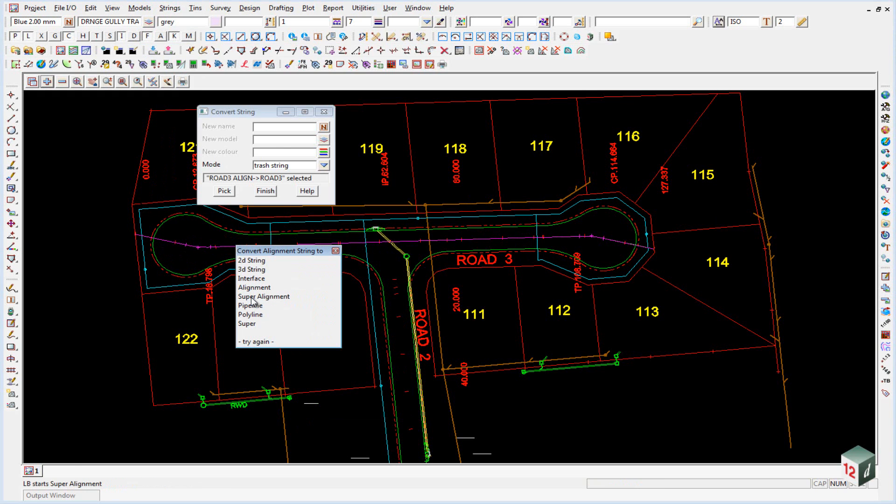
left_click(264, 296)
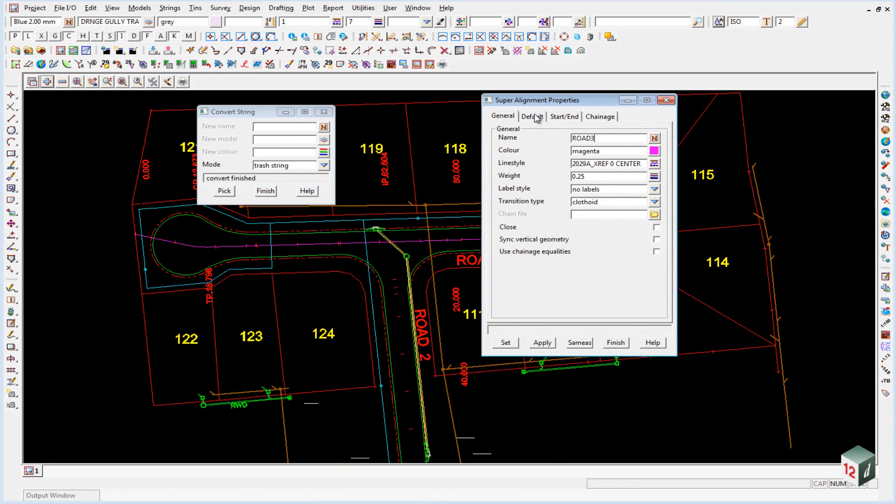
mouse_move(551, 165)
type("1")
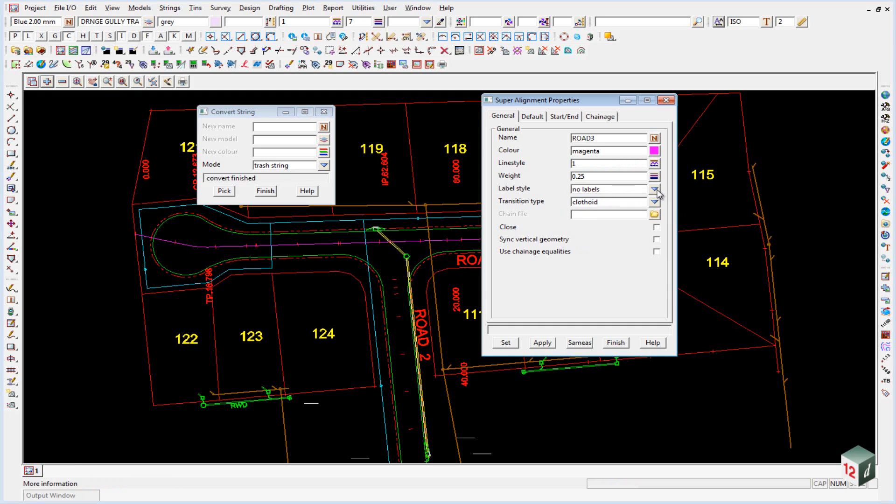
Step: Choose a setout chainage label style for the ROAD3 super alignment
left_click(655, 190)
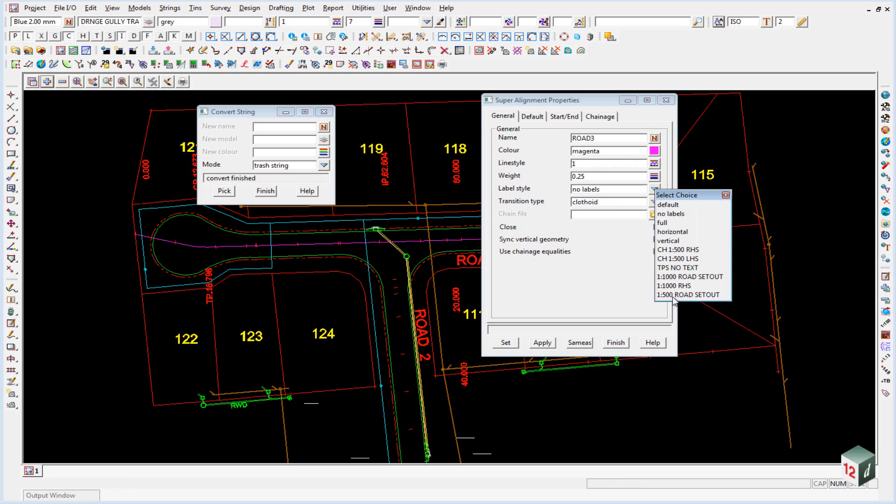
left_click(692, 294)
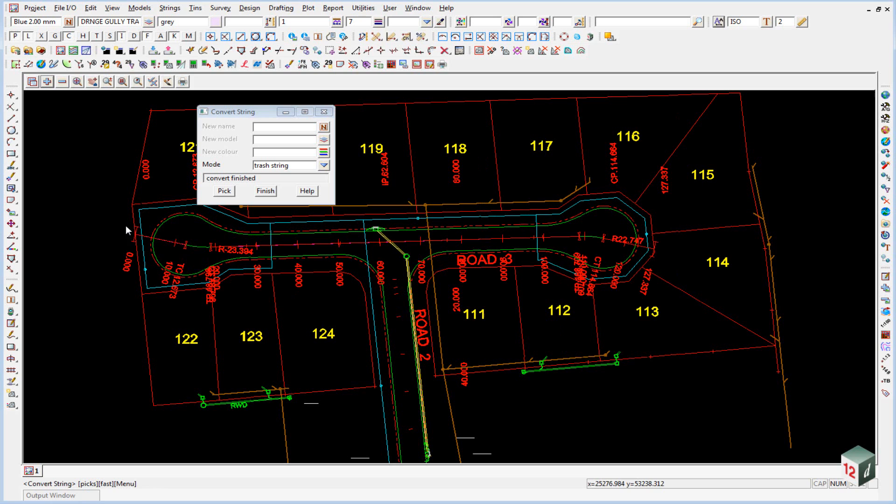
mouse_move(641, 280)
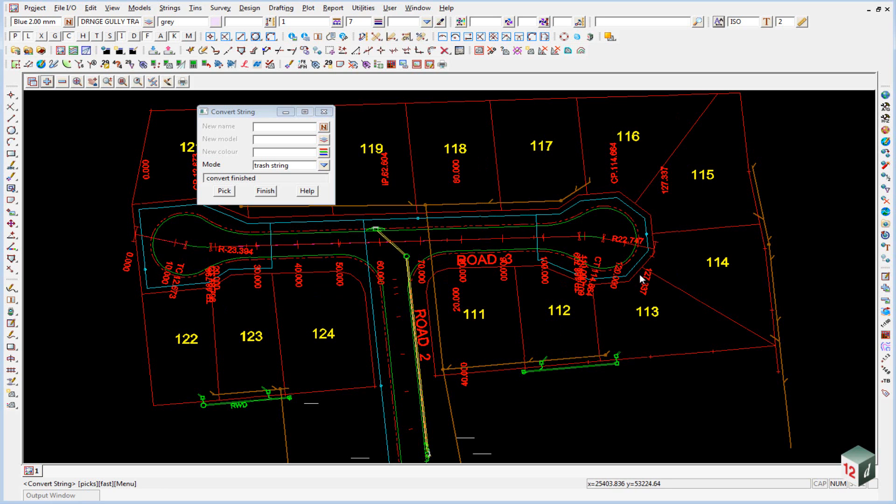
mouse_move(654, 283)
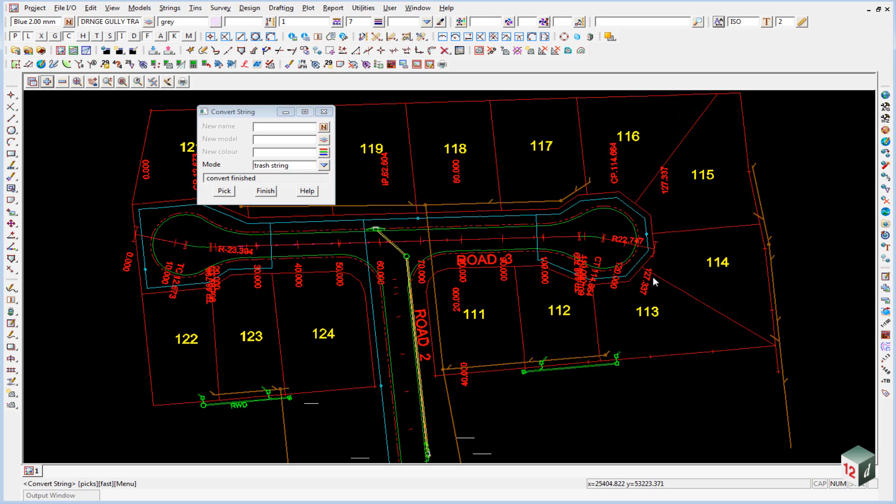
mouse_move(348, 177)
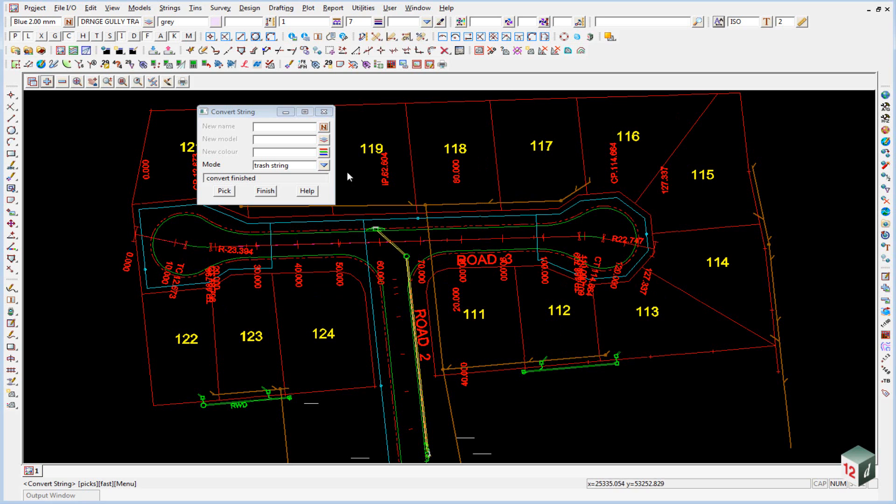
mouse_move(662, 281)
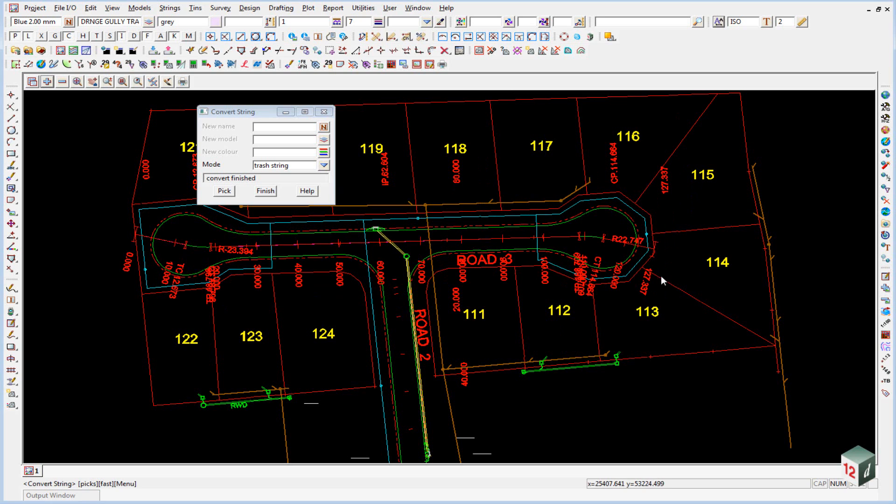
mouse_move(652, 300)
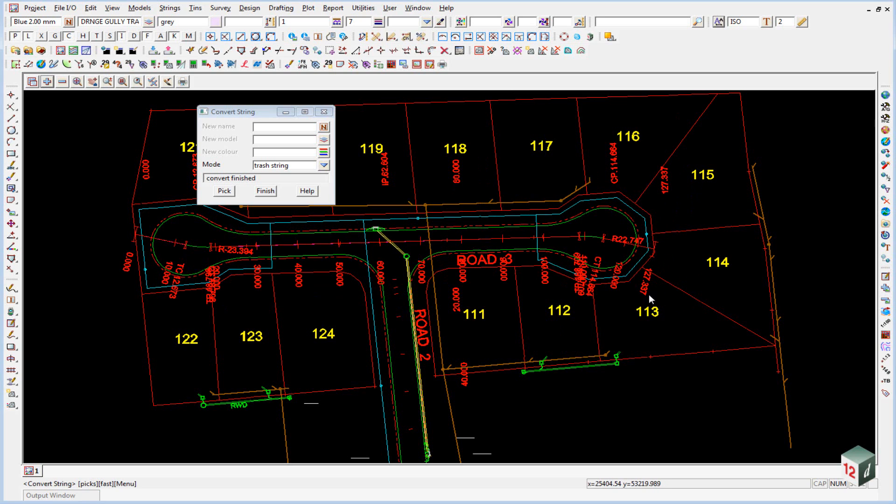
mouse_move(643, 142)
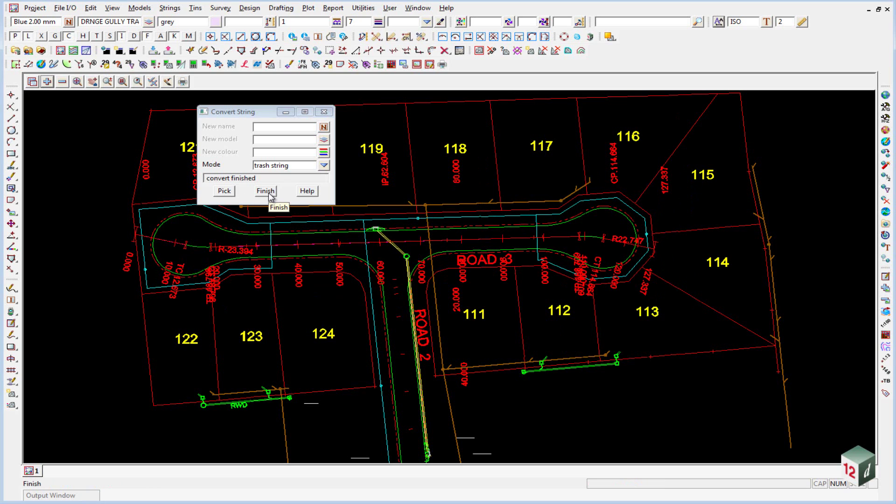
Step: Finish the Convert String panel, leaving the labelled ROAD3 plan displayed
left_click(264, 190)
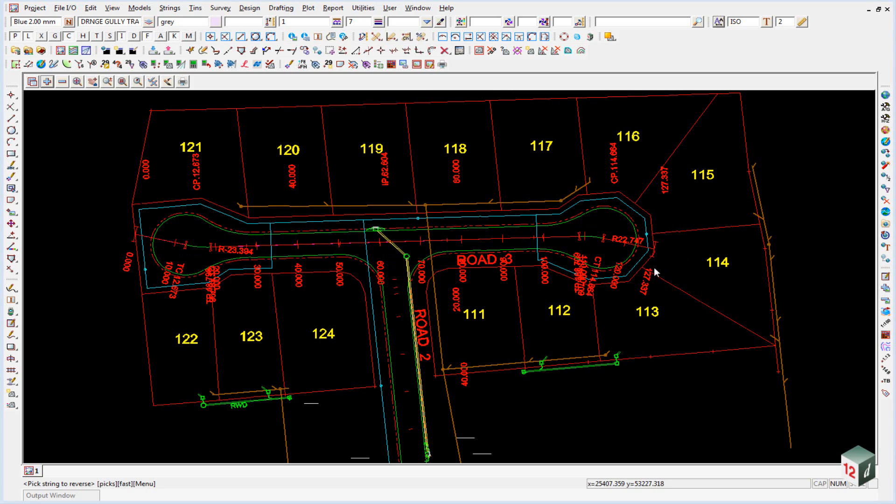
mouse_move(552, 243)
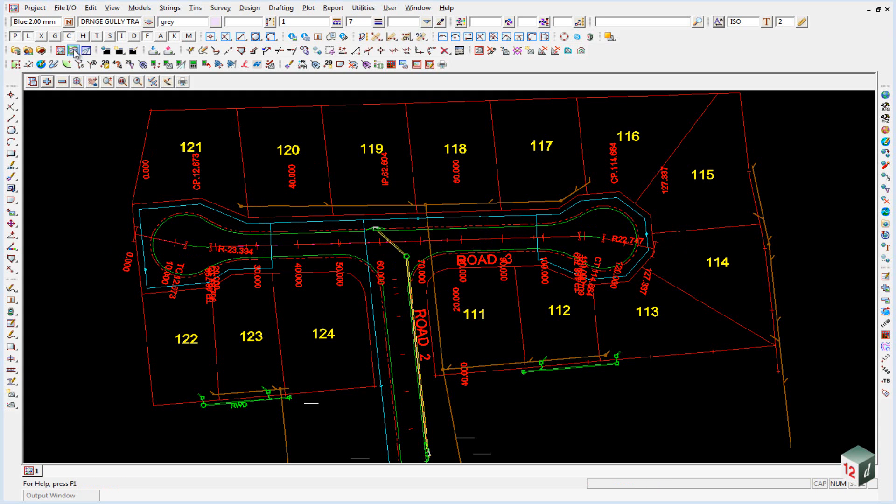
mouse_move(76, 50)
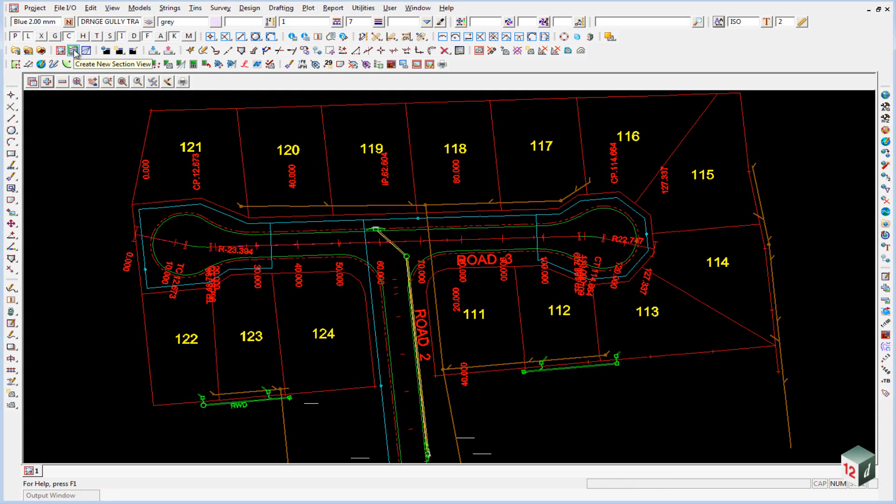
Step: Create a new section view named LONG
left_click(75, 51)
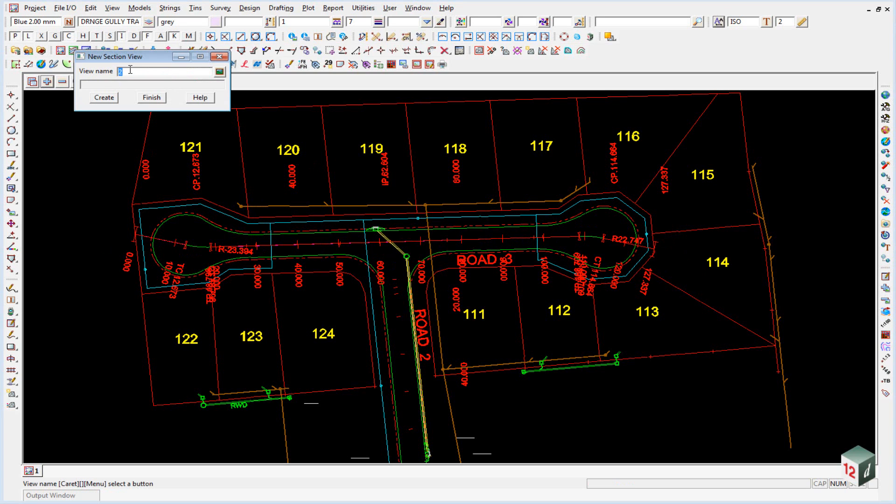
type("LONG")
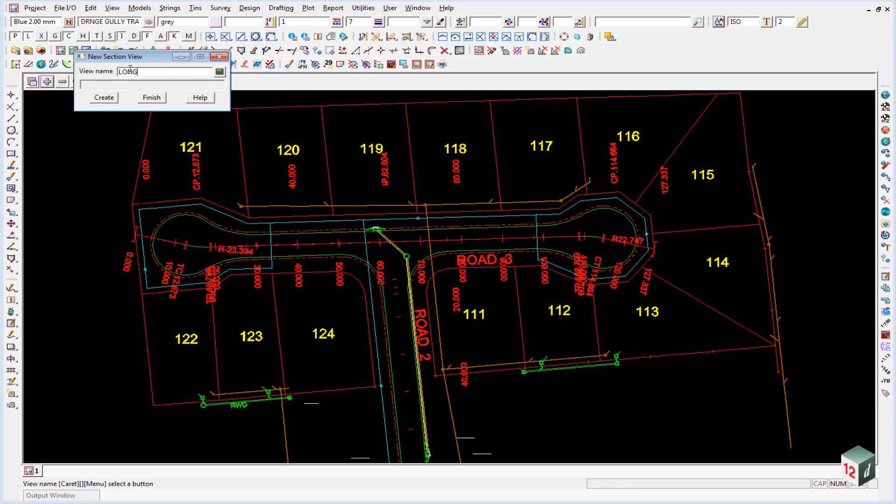
left_click(104, 97)
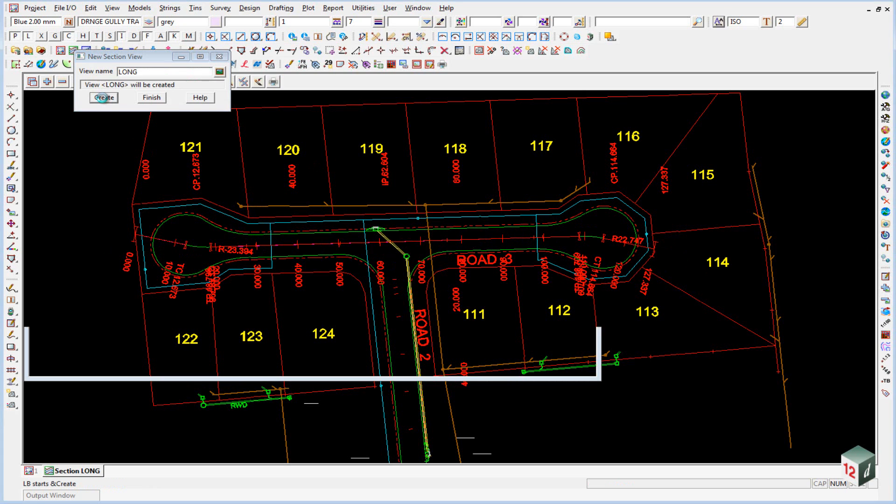
left_click(104, 97)
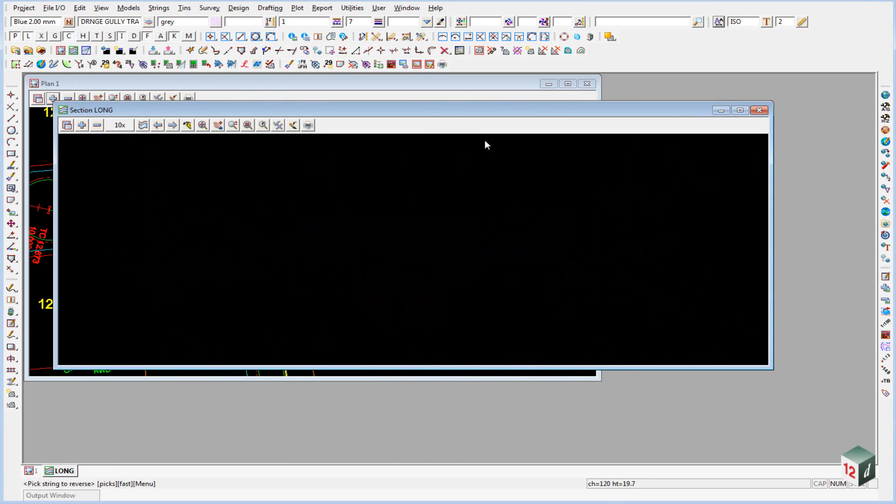
Step: Tile the views vertically and start profiling ROAD3 in the LONG section
left_click(406, 7)
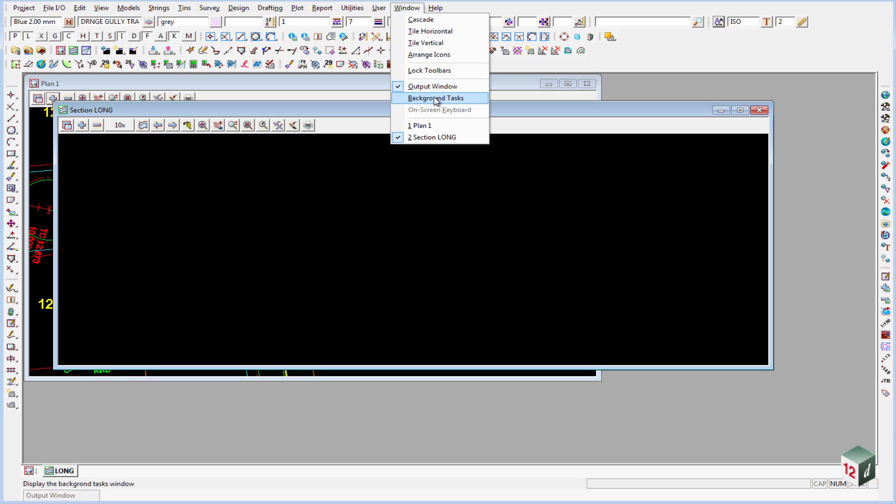
left_click(426, 43)
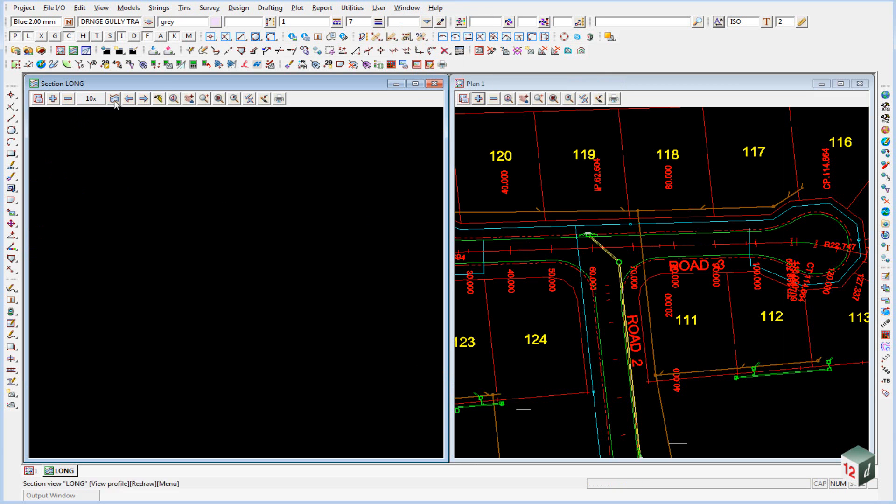
left_click(525, 250)
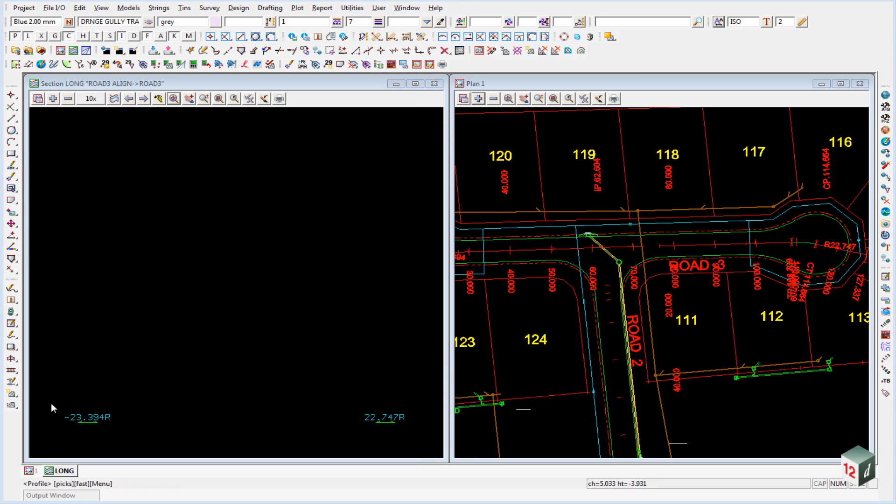
mouse_move(755, 251)
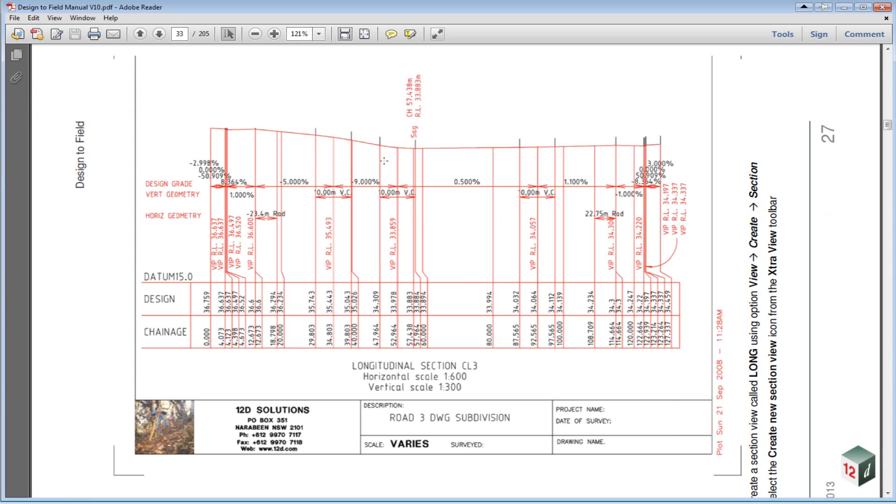
mouse_move(818, 328)
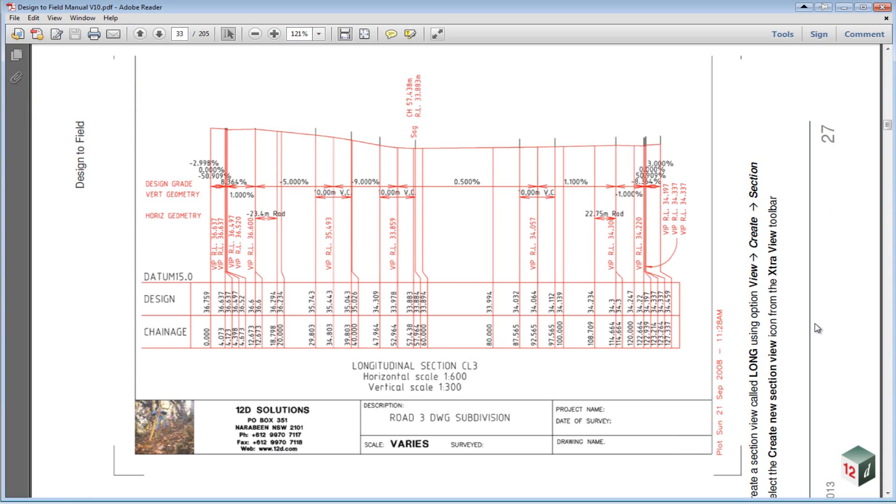
mouse_move(189, 168)
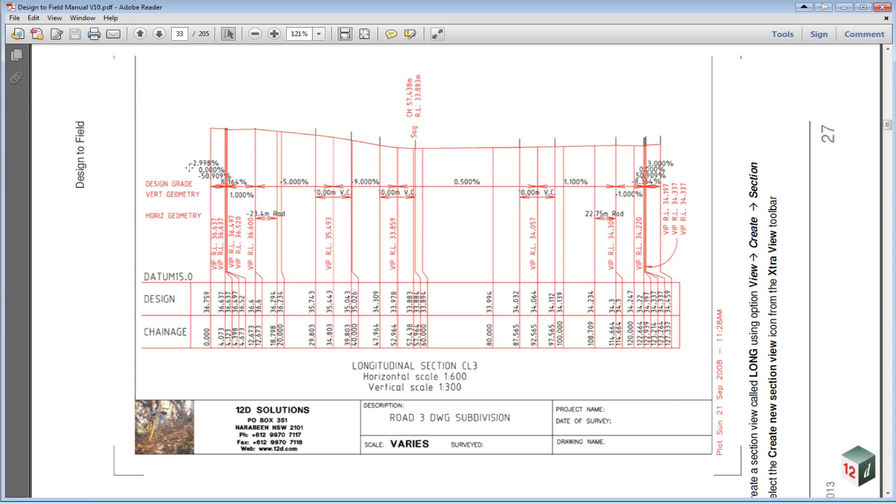
mouse_move(268, 264)
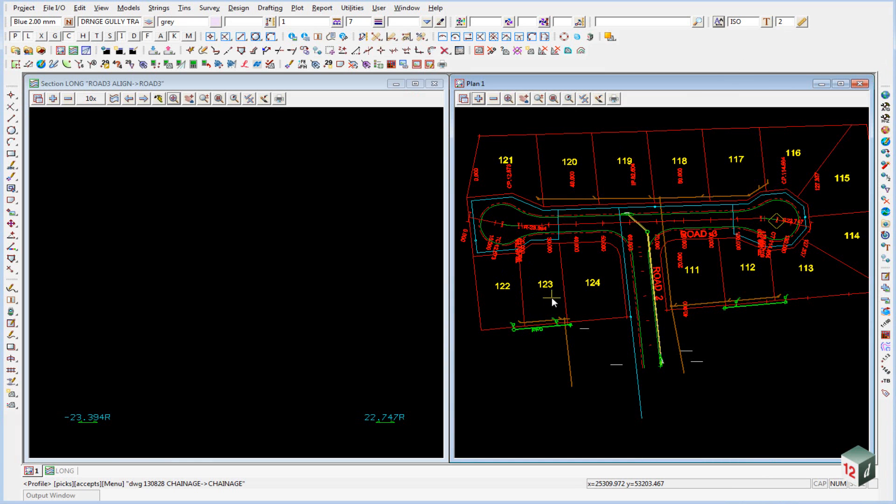
mouse_move(524, 235)
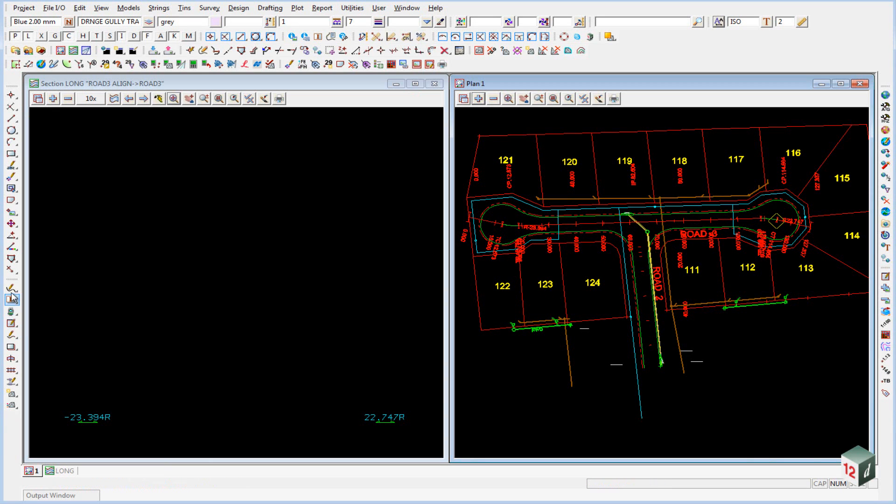
mouse_move(12, 335)
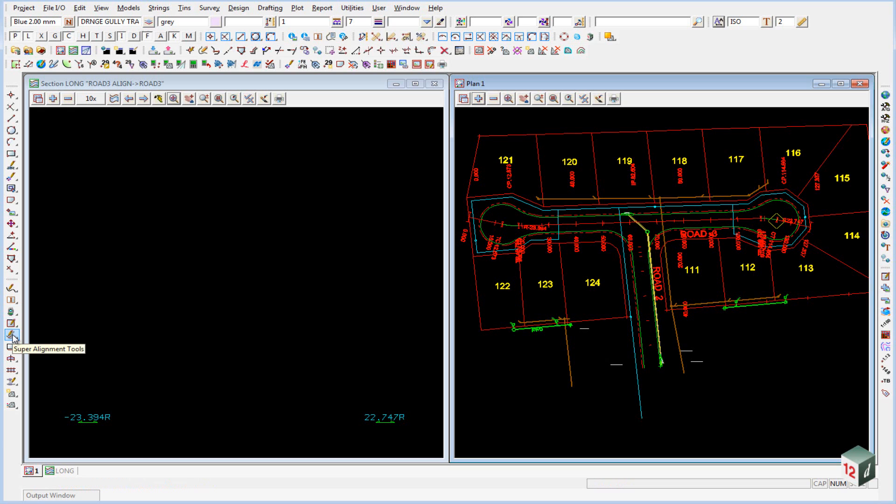
Step: Edit the ROAD3 super alignment and choose Append VIP from the vertical edit menu
left_click(11, 334)
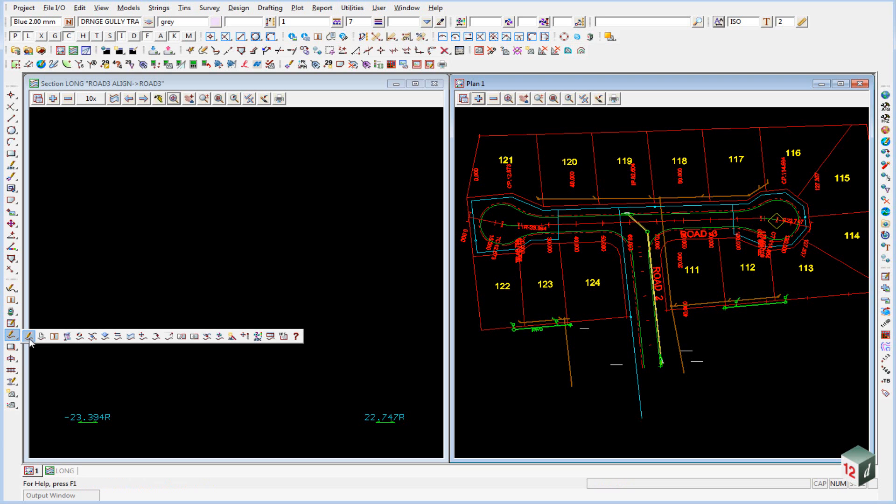
mouse_move(30, 337)
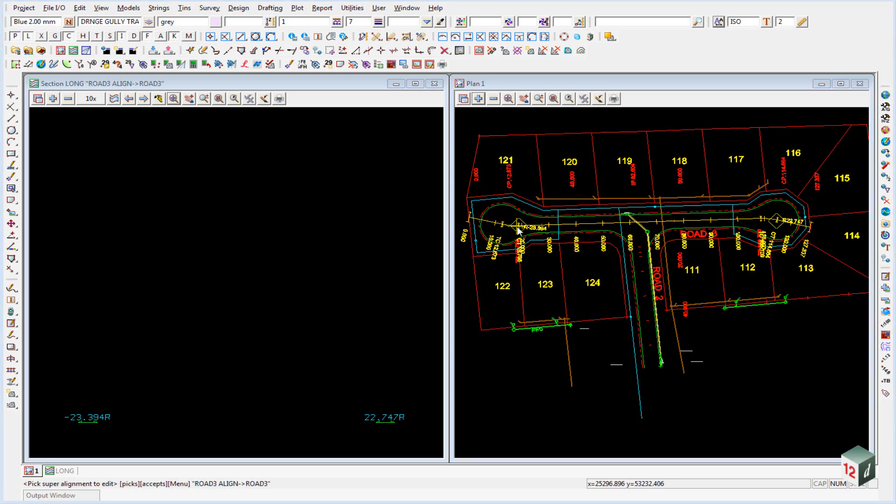
left_click(518, 228)
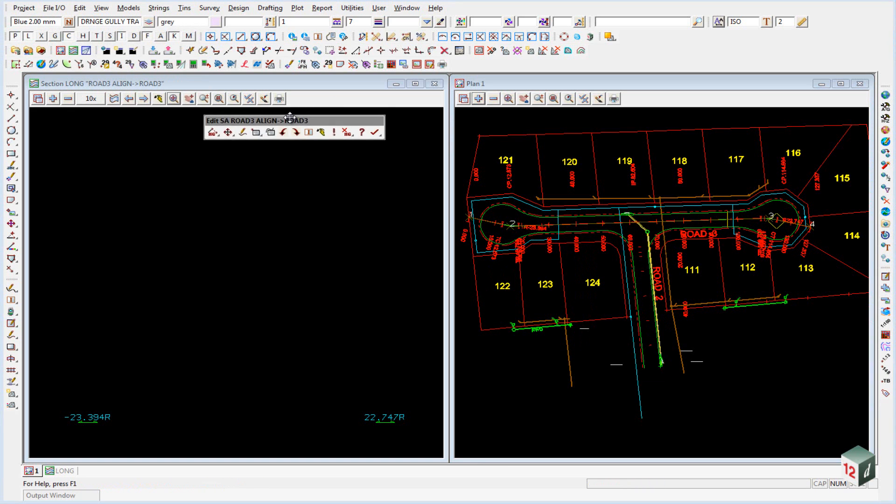
left_click_drag(289, 120, 297, 116)
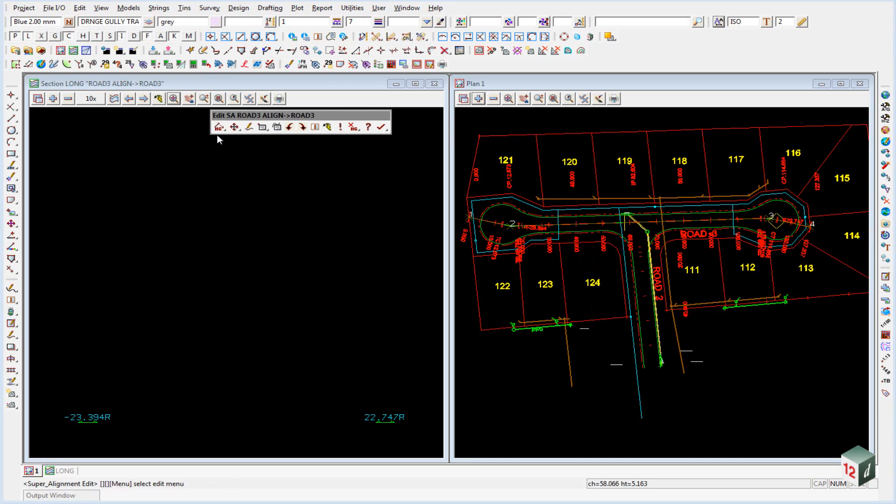
left_click(218, 126)
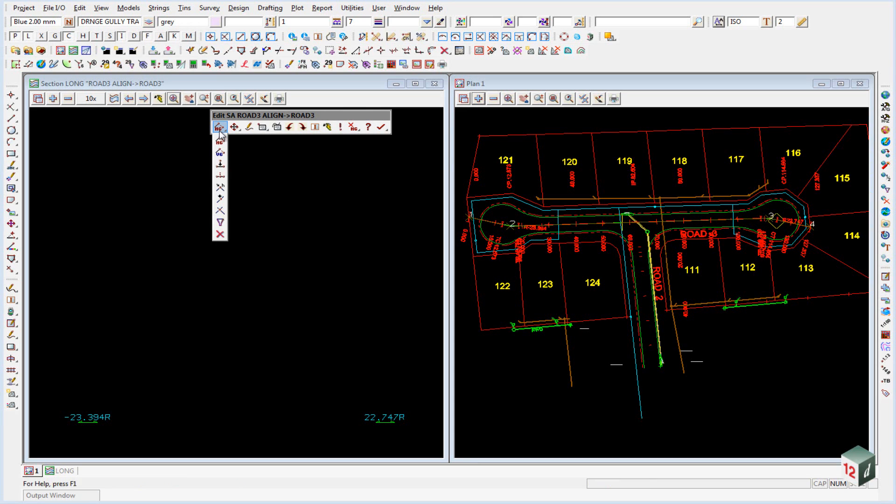
mouse_move(220, 152)
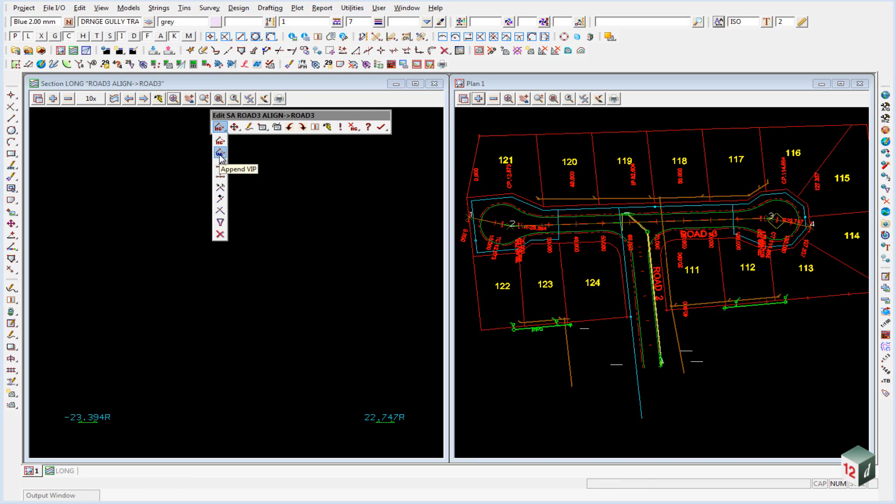
left_click(219, 153)
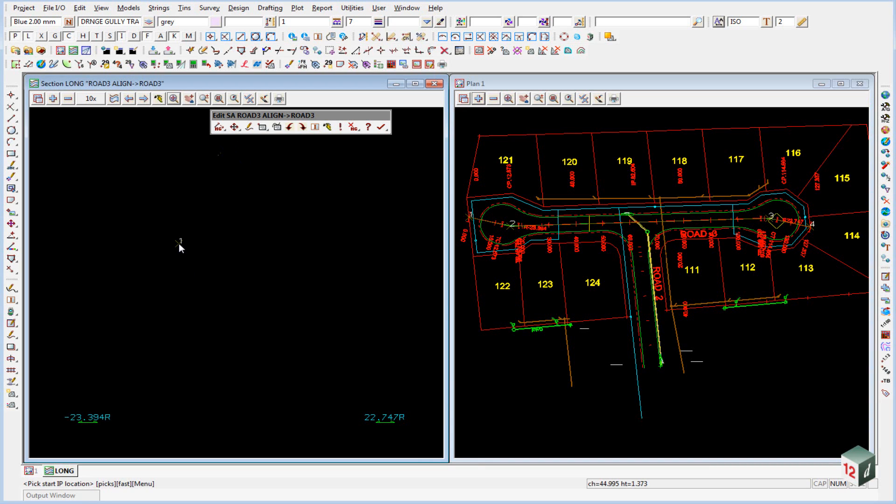
Step: Enter the first VIP by typed input at chainage 12.673, height 36.6, and start the next
right_click(180, 247)
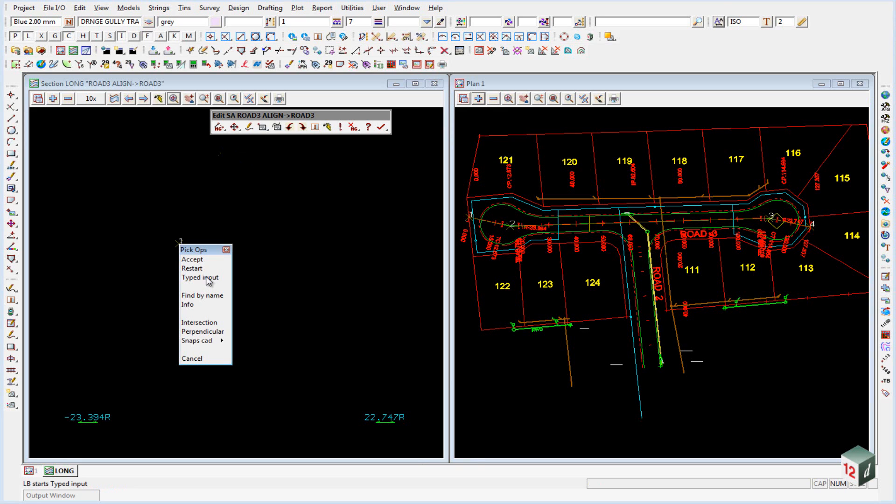
left_click(200, 278)
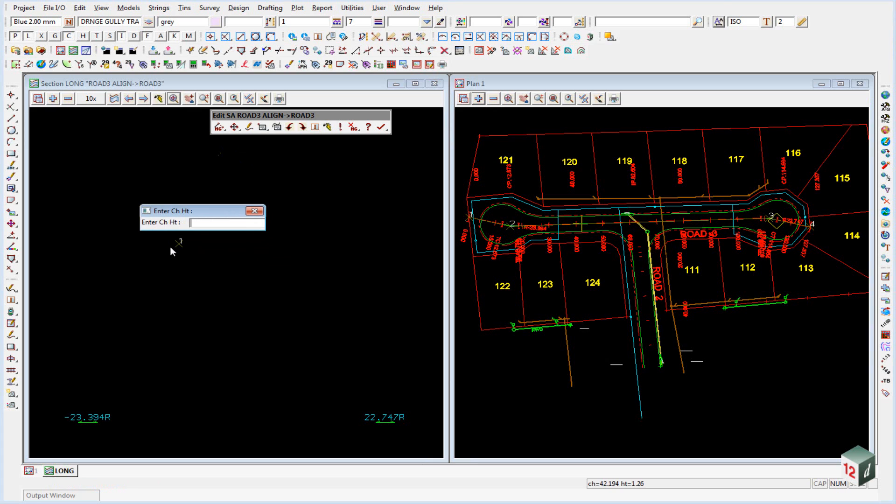
mouse_move(498, 237)
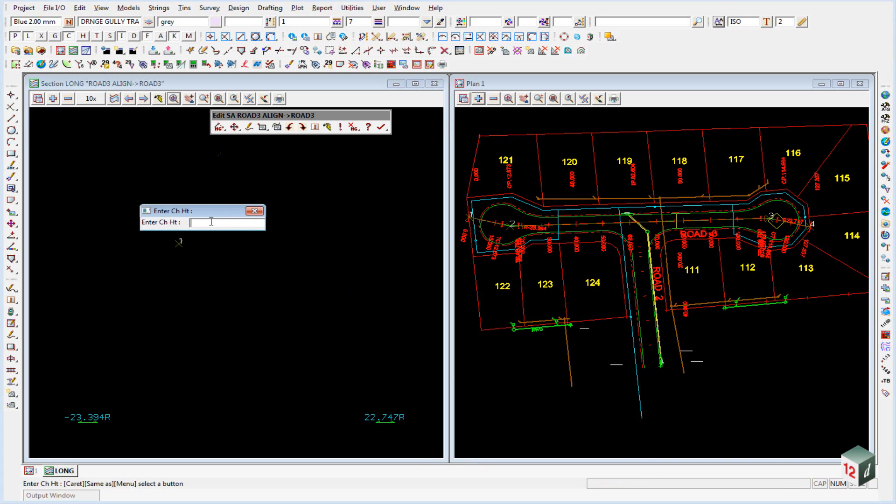
type("12")
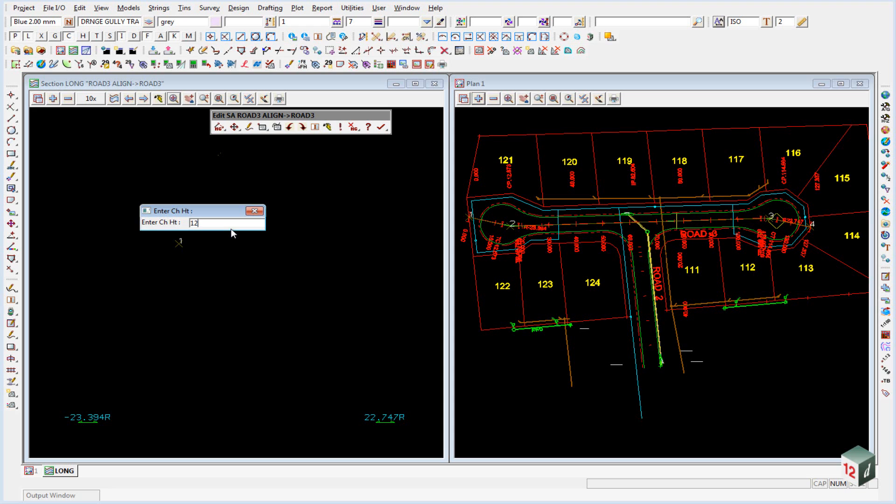
type(".673")
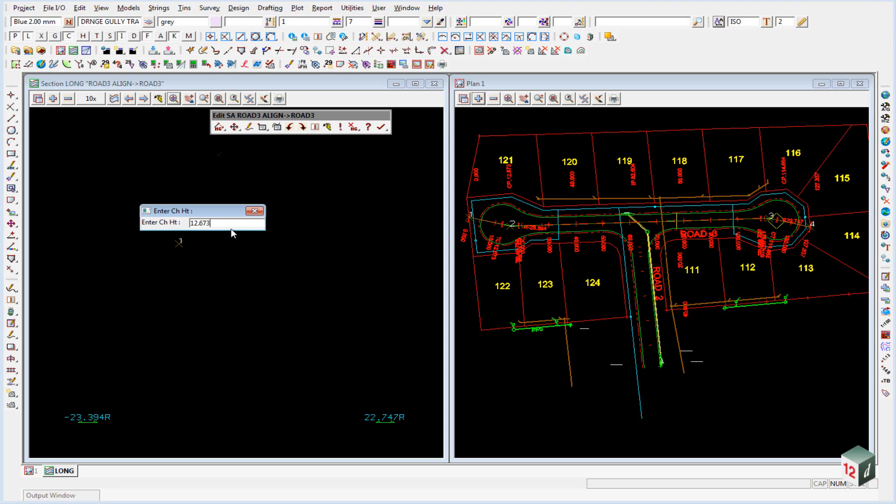
type("3")
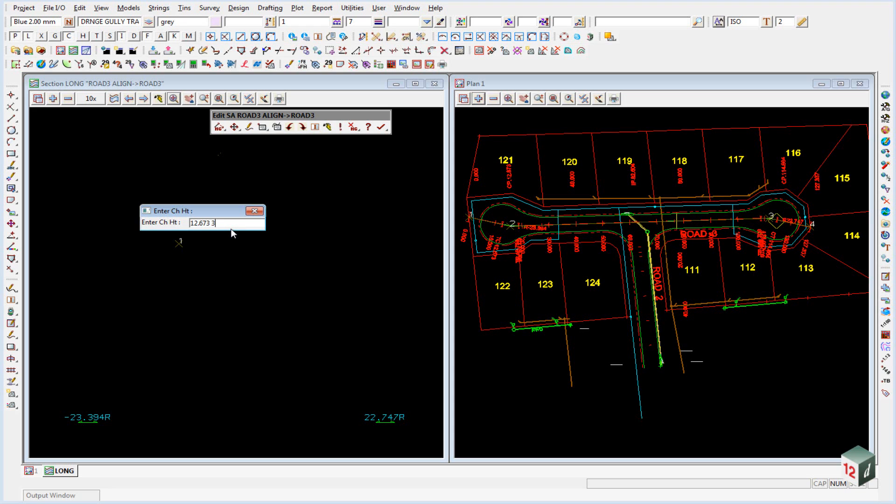
type("6.6")
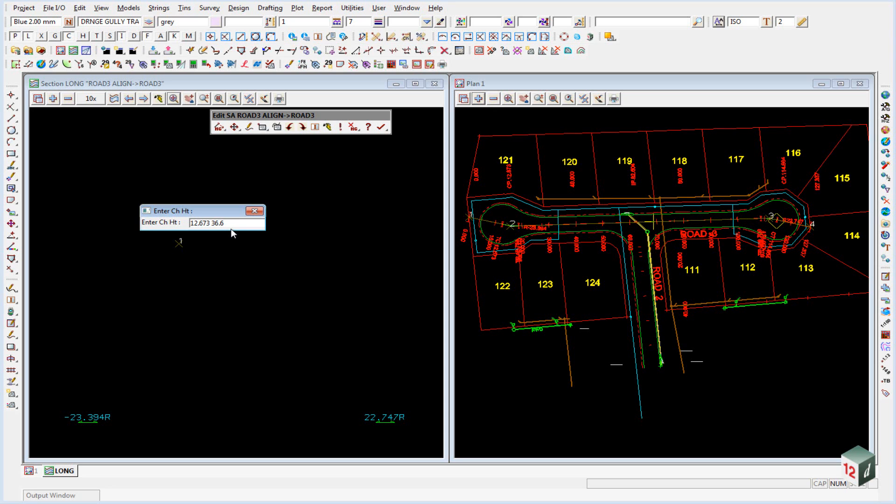
key("Return")
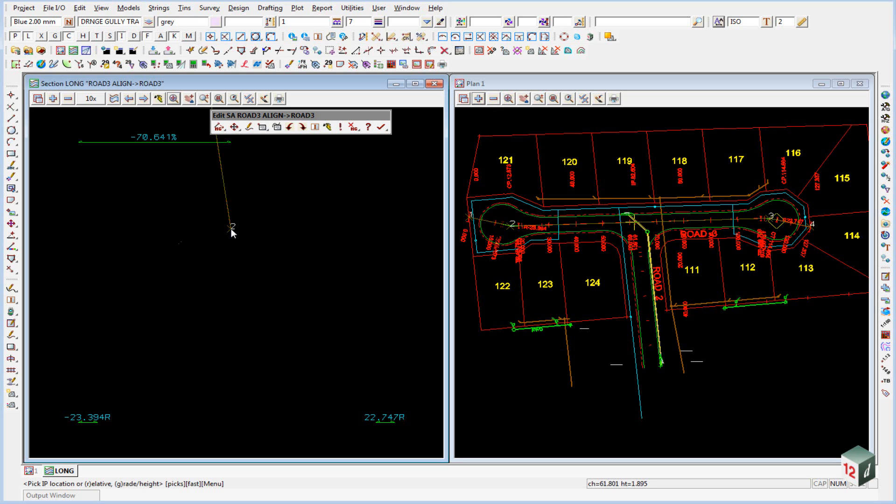
left_click(200, 289)
type("34")
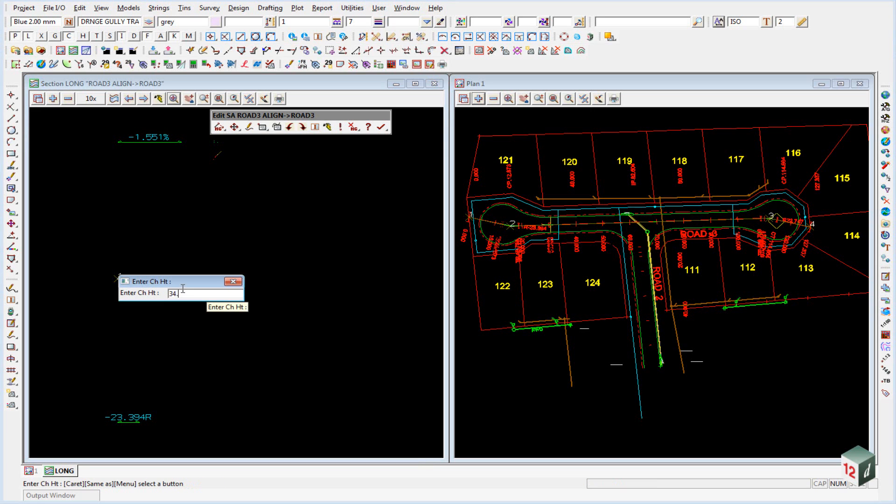
Step: Type VIPs 2 and 3, including chainage 52.964 at height 33.859
type(".803")
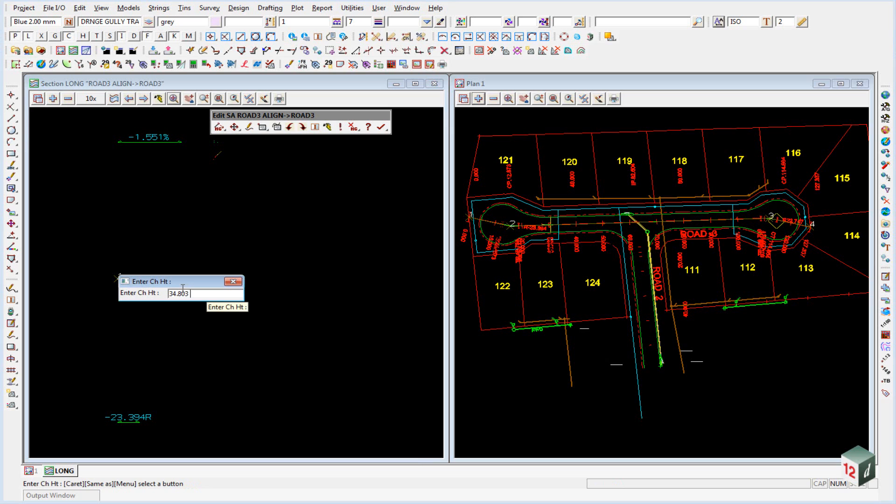
type("35.")
type("52")
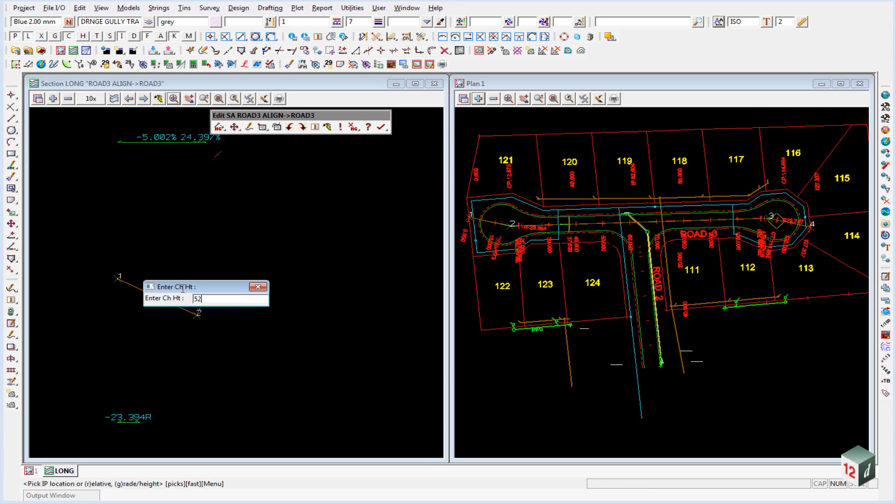
type(".964")
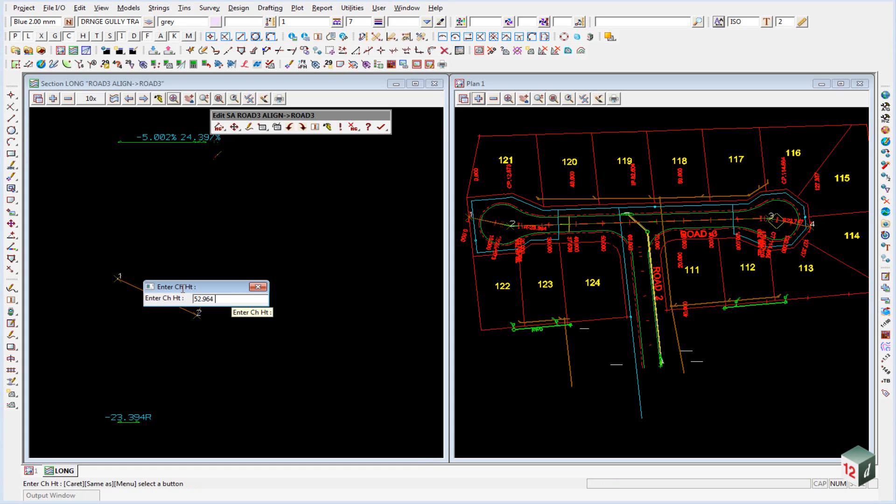
type("33.859")
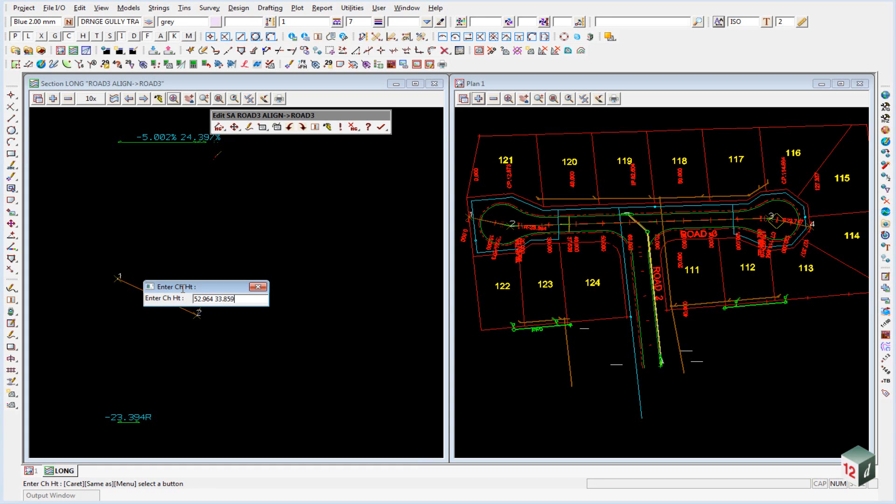
key("Return")
type("92.565")
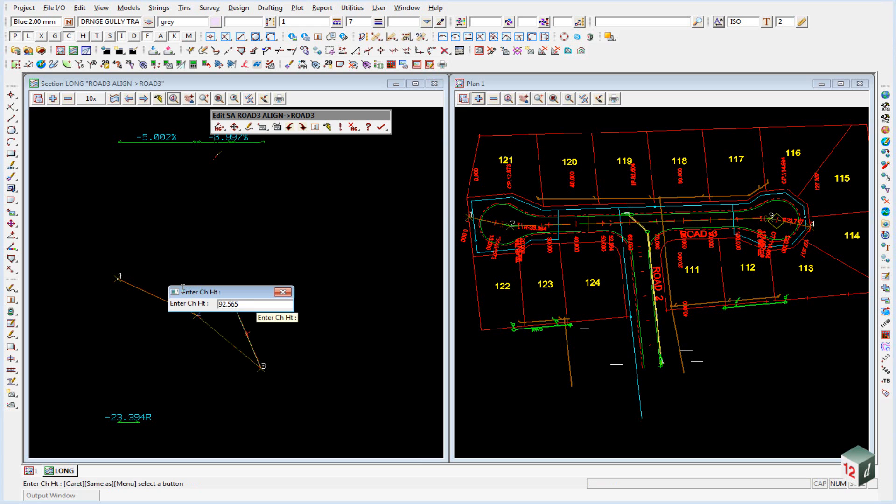
Step: Type VIPs 4 and 5 at height 34.507 and chainage 114.664, height 34.300
type("34.507")
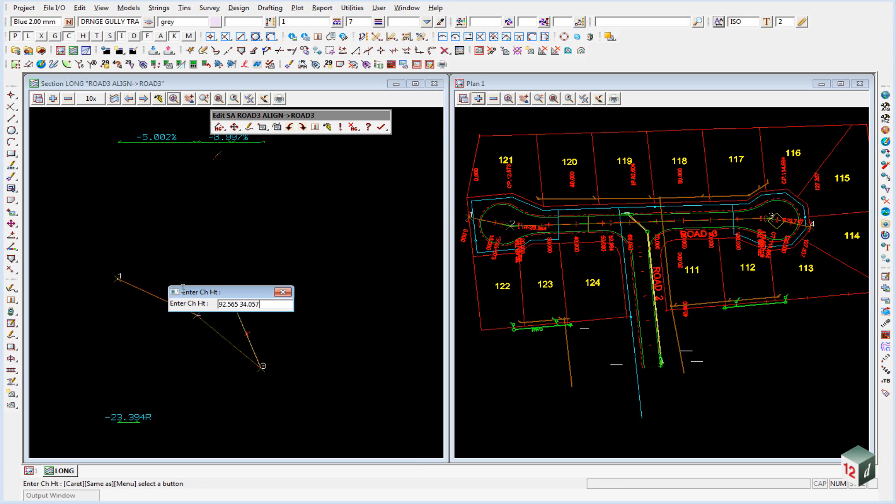
key("Return")
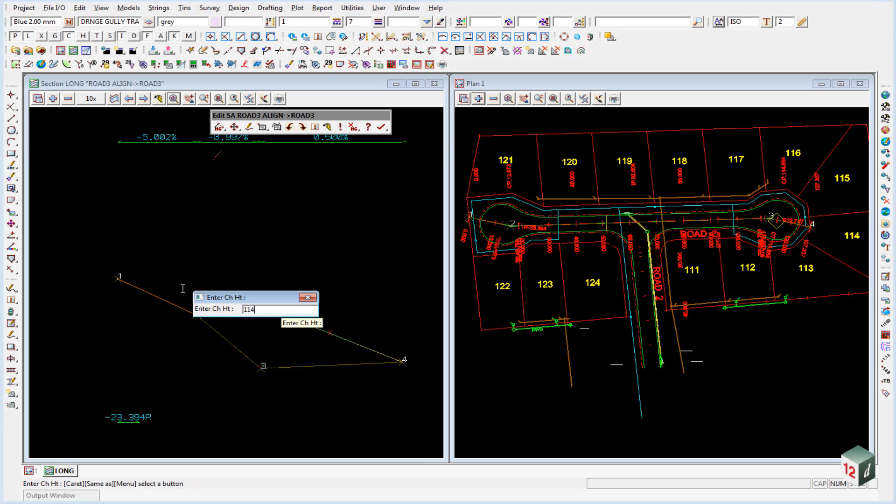
type(".664")
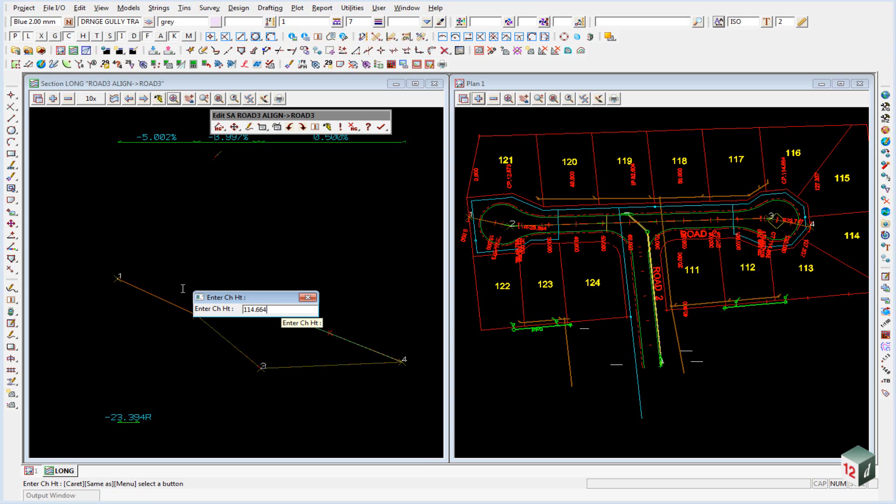
type("34")
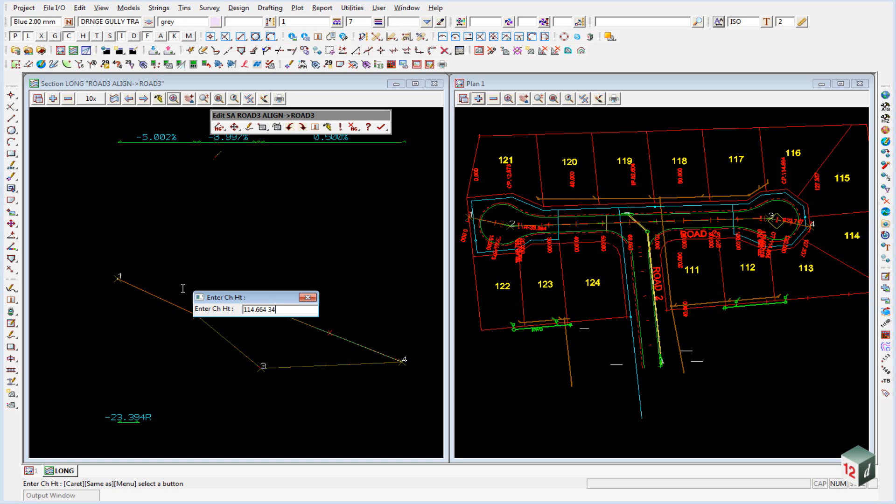
type("300")
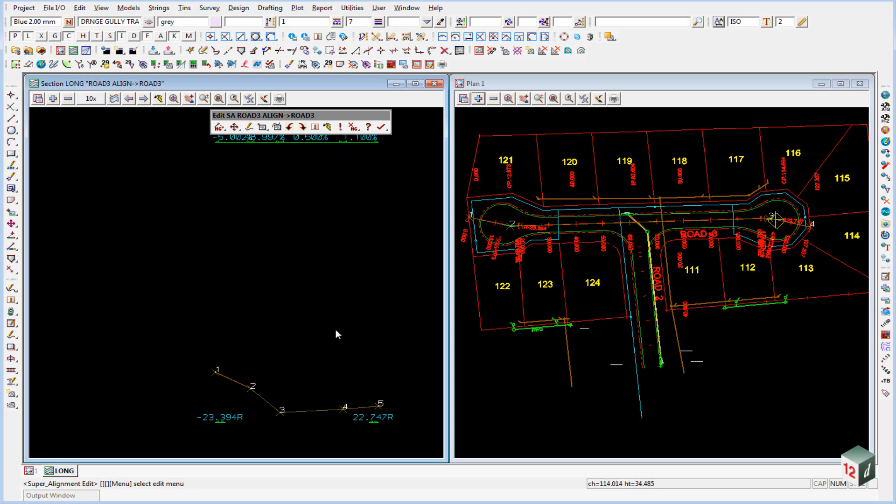
Step: Move the Edit SA toolbar to uncover the grade labels above the ROAD3 profile
left_click_drag(258, 115, 343, 83)
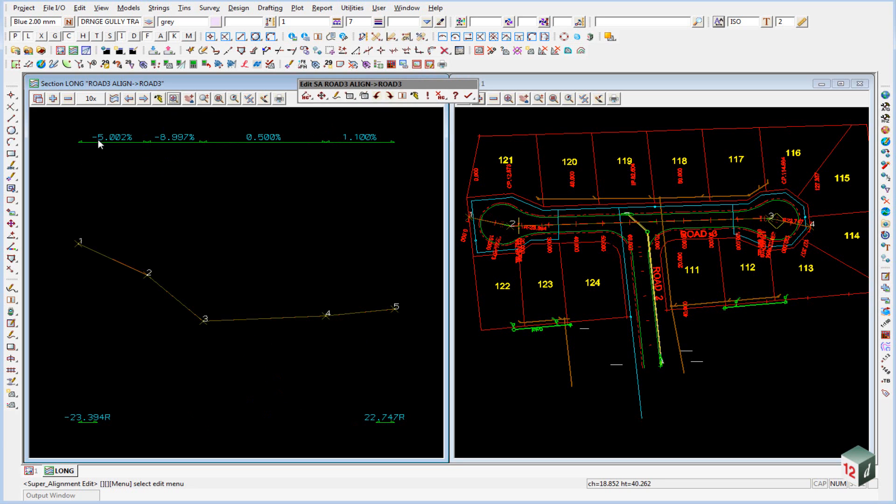
mouse_move(176, 148)
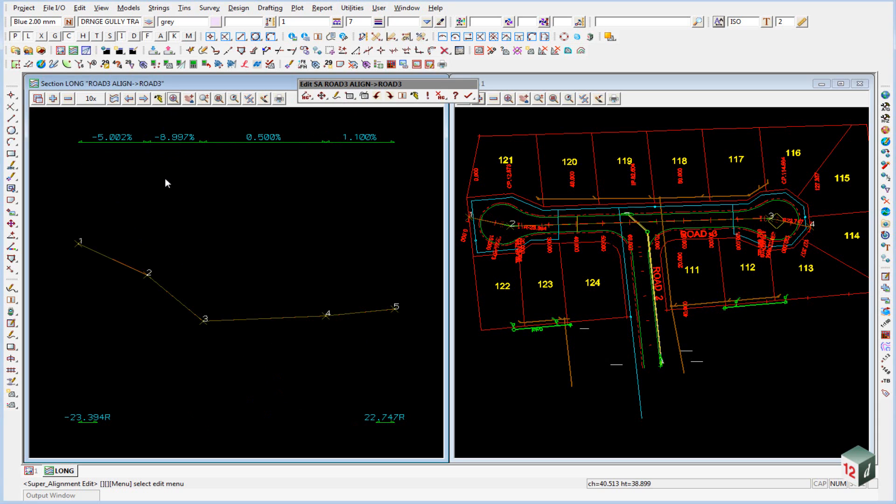
mouse_move(110, 268)
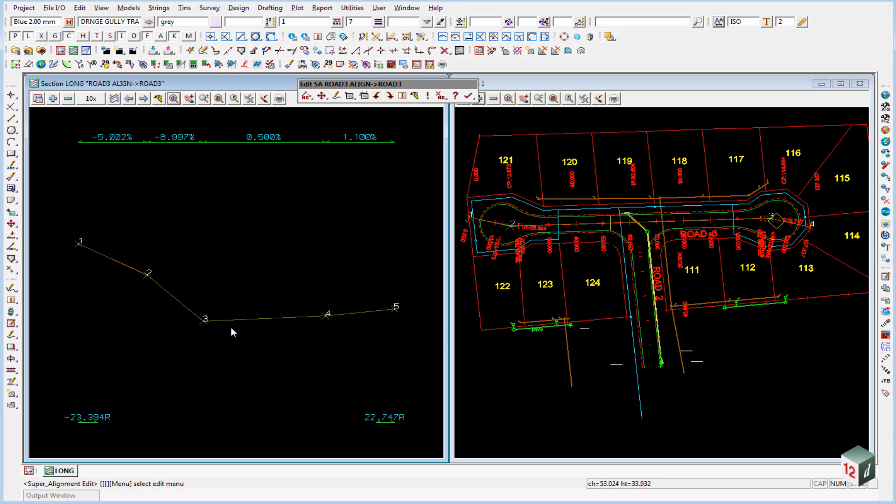
Step: Change curve info on the middle grade points of ROAD3's profile to vertical curve length 10
left_click(321, 95)
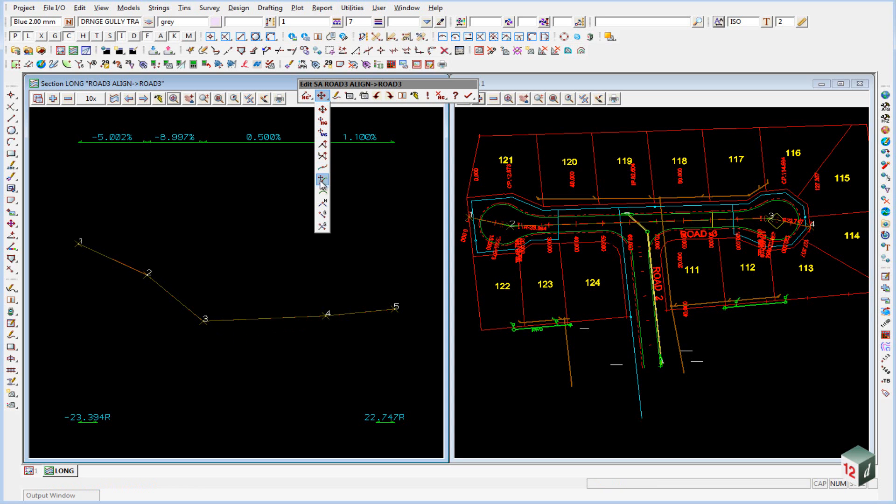
left_click(322, 179)
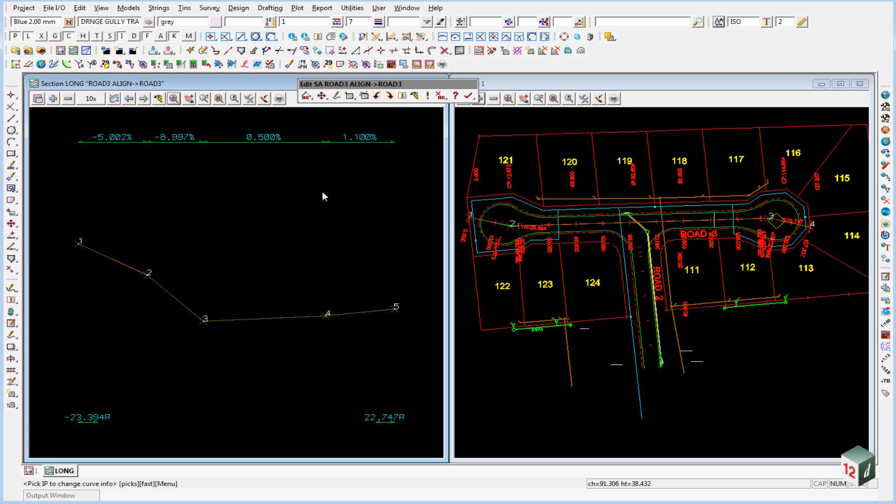
left_click(146, 272)
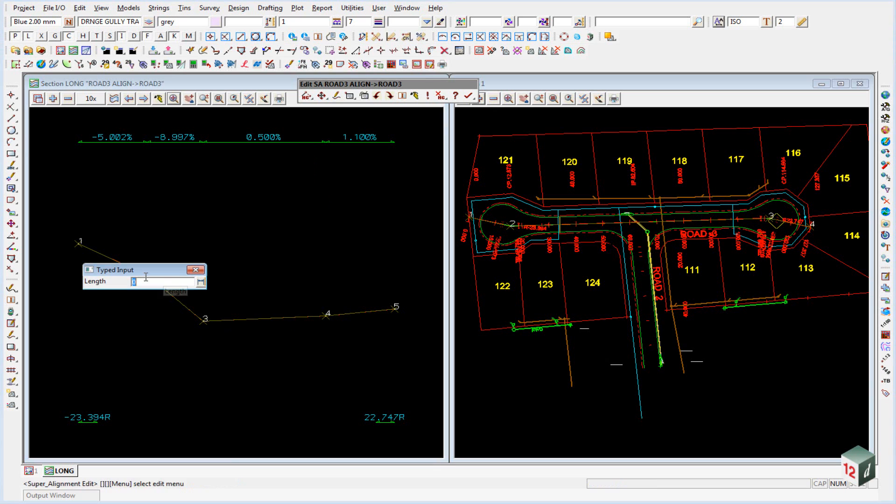
type("10")
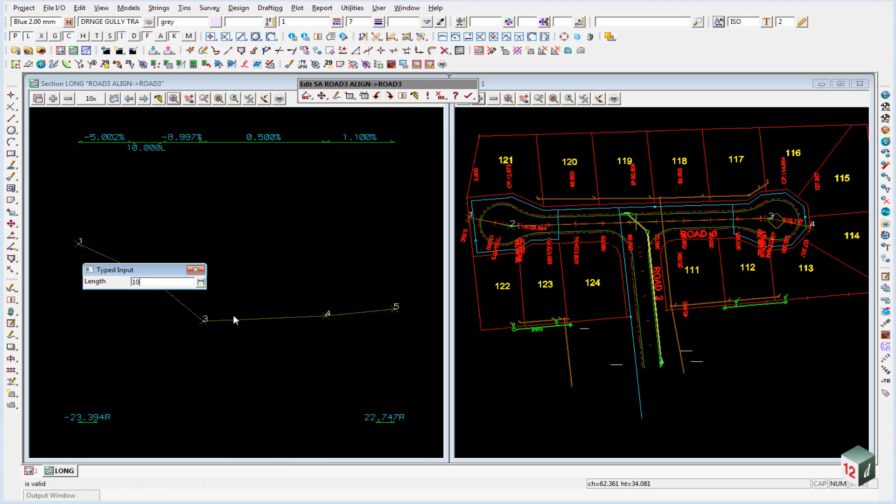
key("Return")
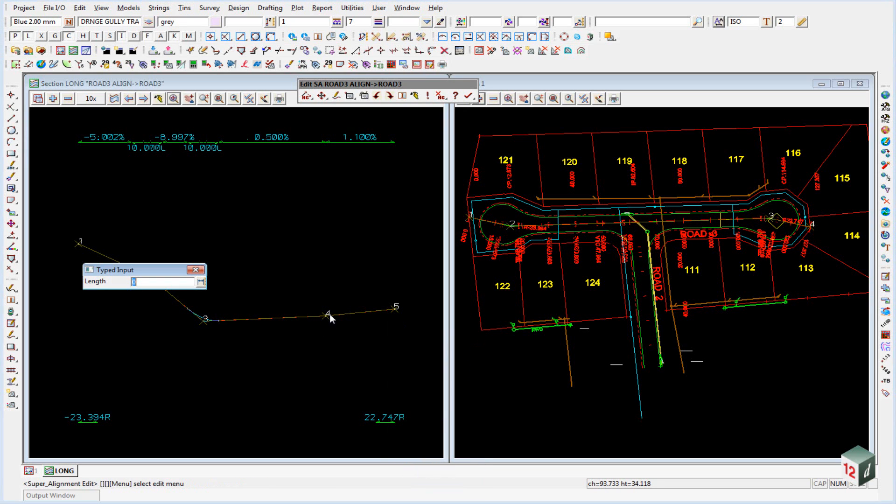
type("10")
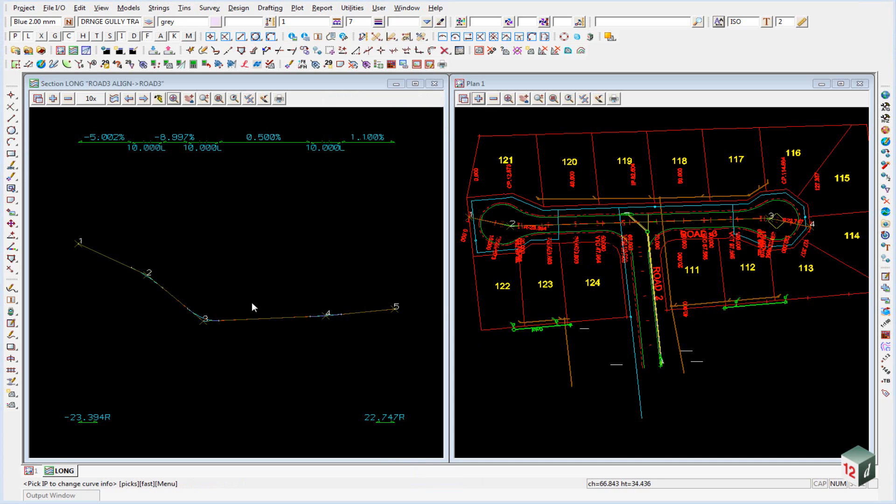
mouse_move(449, 276)
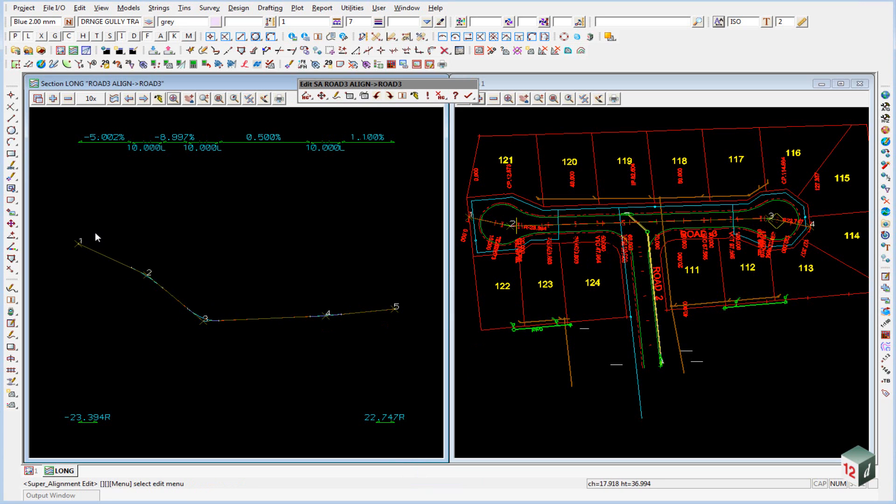
Step: Finish editing the ROAD3 super alignment string and make the plan view active
left_click(468, 98)
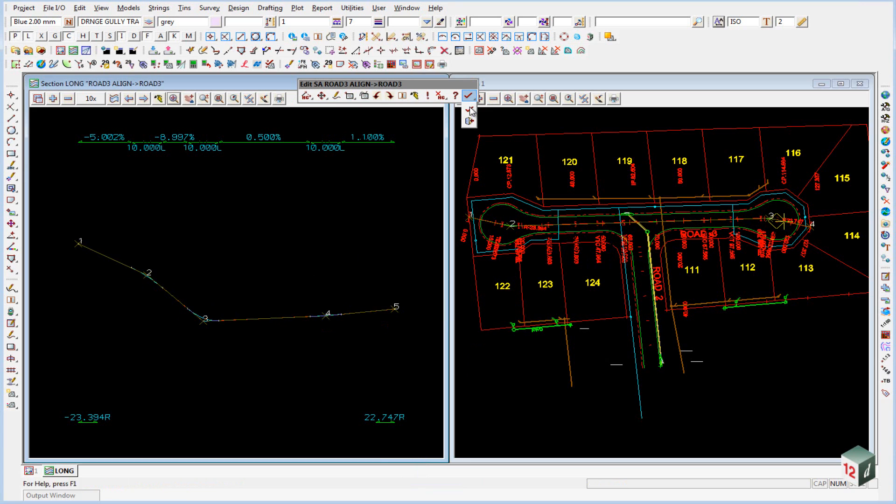
mouse_move(469, 110)
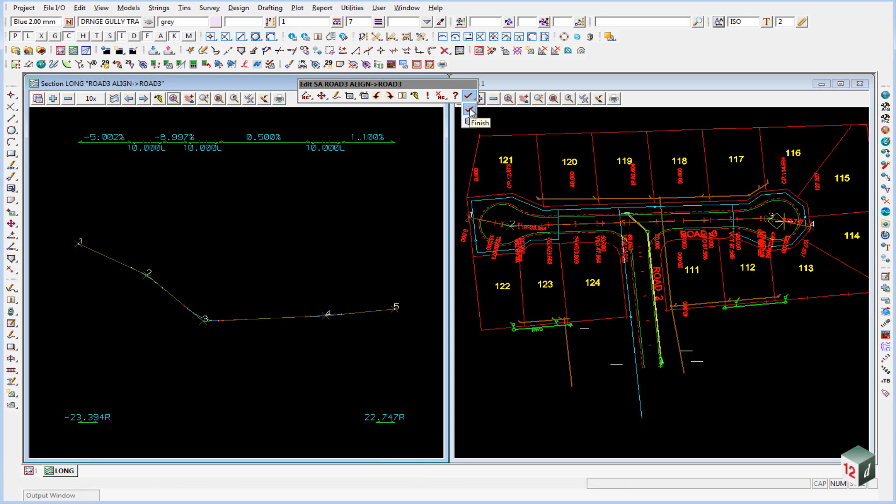
left_click(467, 96)
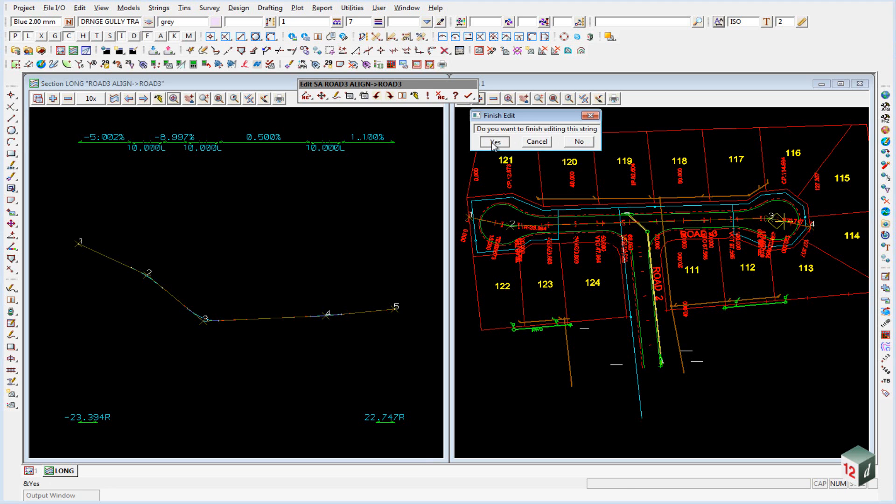
left_click(493, 141)
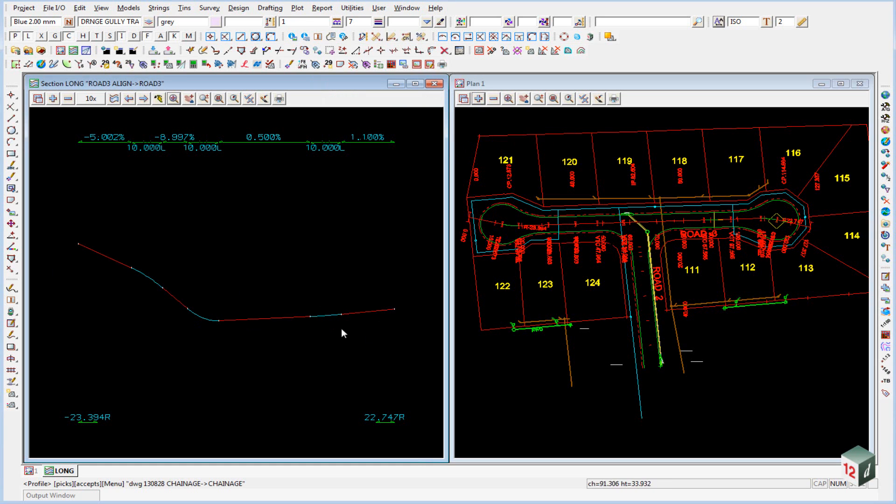
left_click(658, 83)
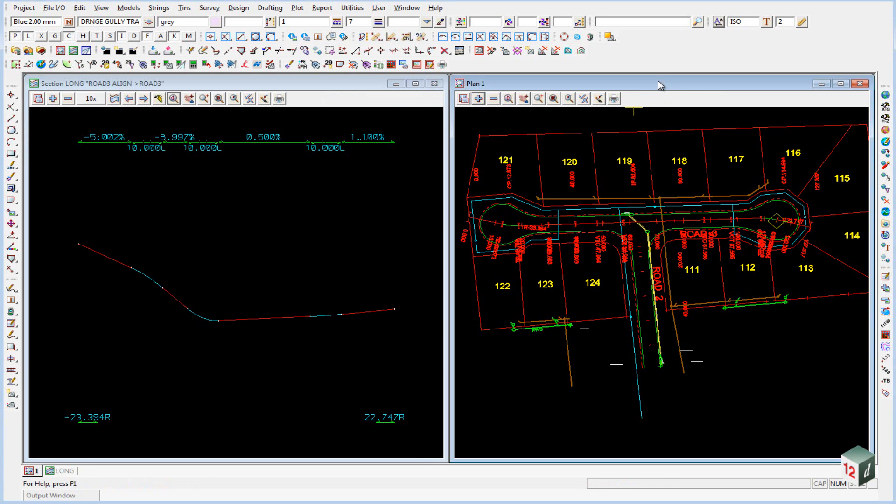
Step: Maximise the Plan 1 view over ROAD3's cul-de-sac and bring up the super alignment label tools
left_click(839, 83)
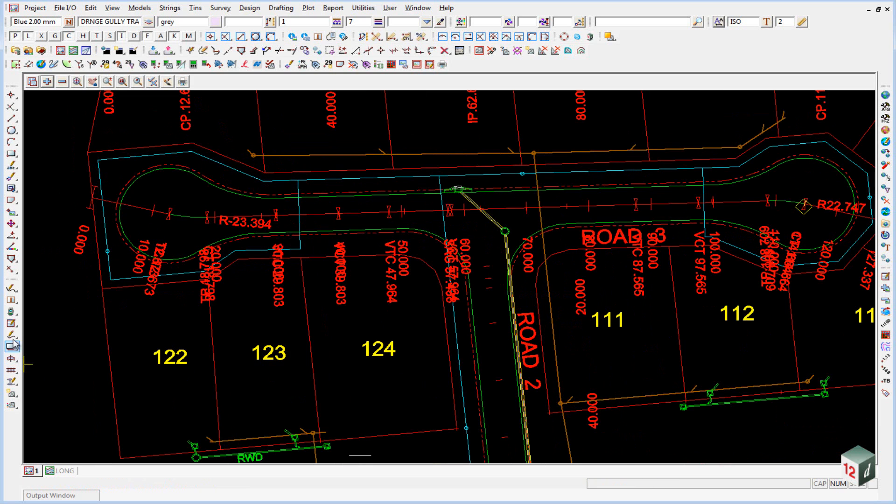
left_click(10, 345)
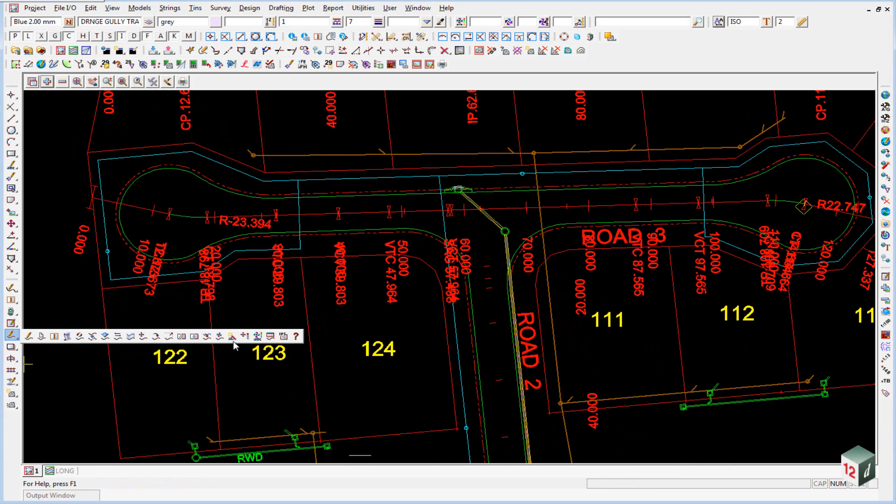
mouse_move(231, 336)
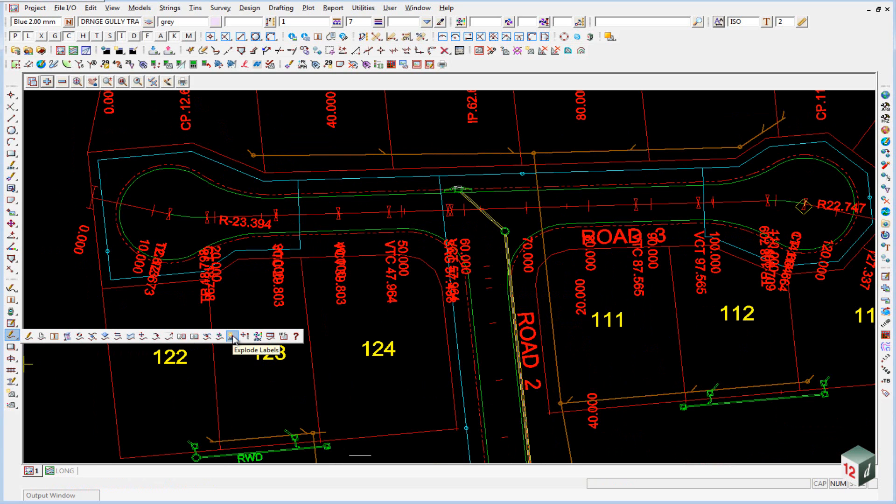
Step: Select the ROAD3 ALIGN string in Explode Super Alignment Labels with model prefix txt
left_click(232, 335)
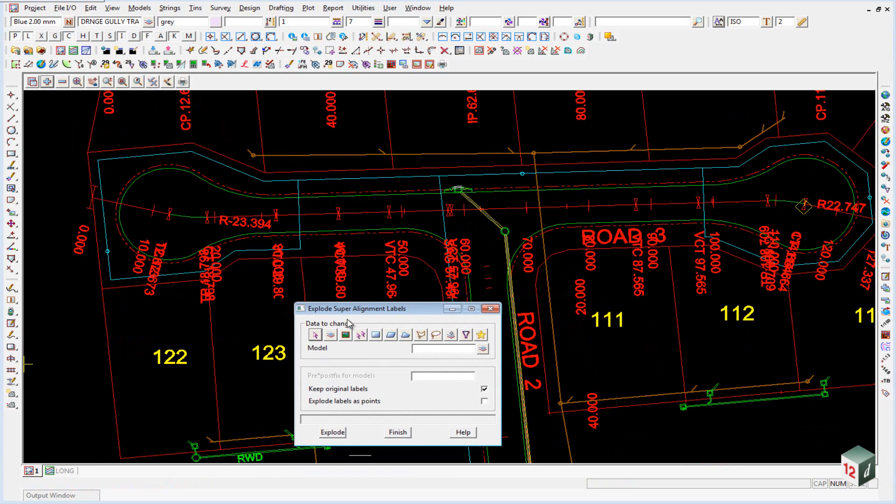
left_click(333, 433)
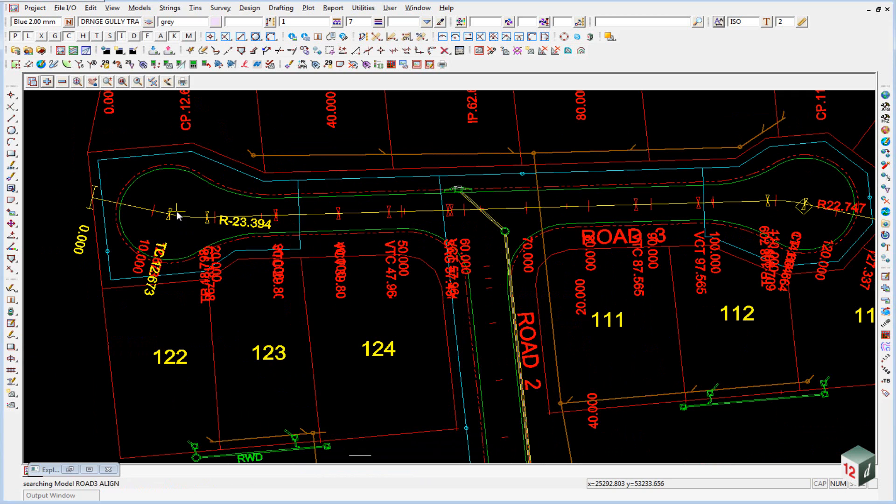
left_click(178, 216)
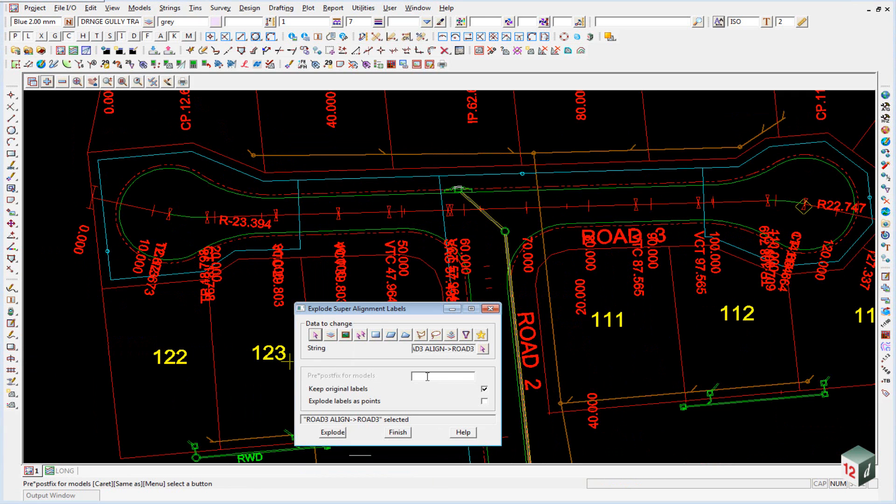
type("t")
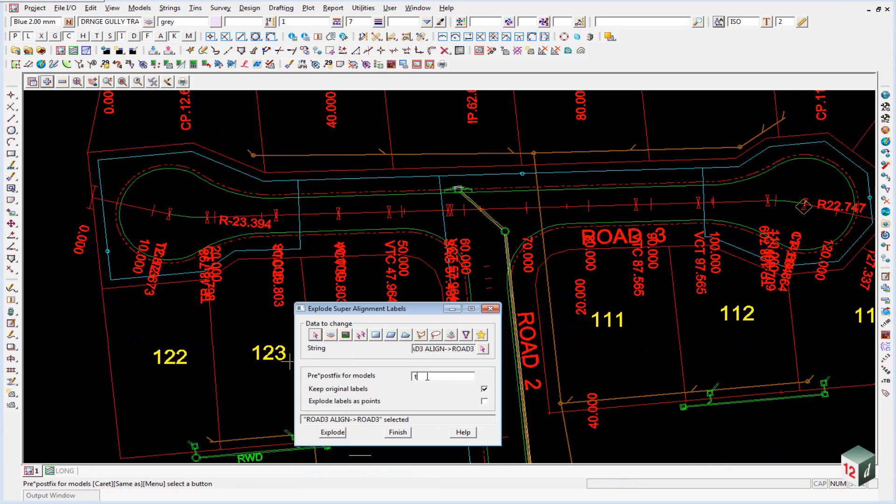
type("txt")
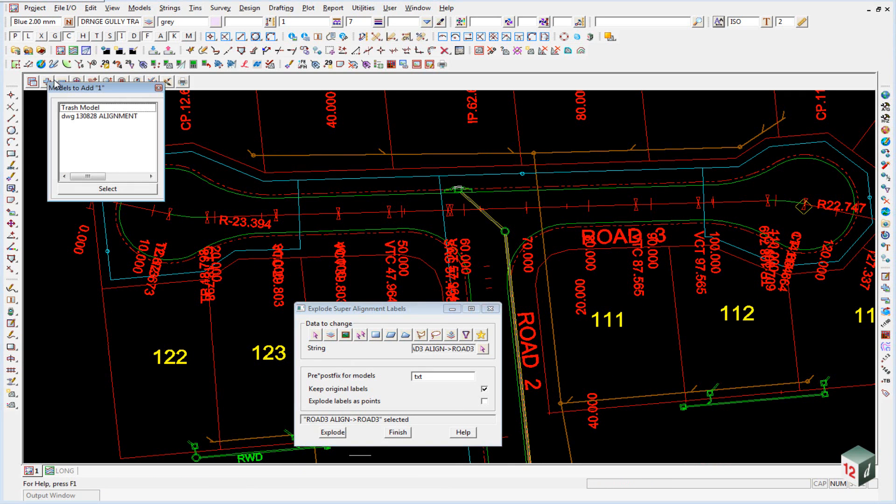
left_click(159, 87)
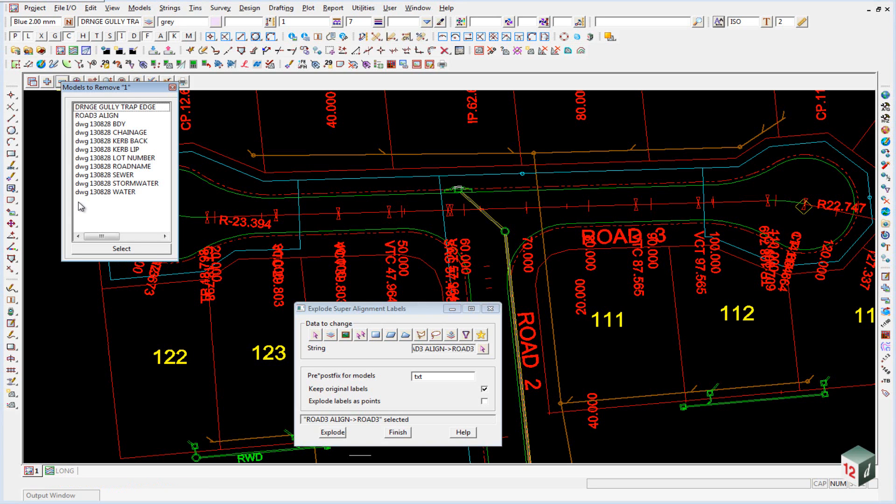
mouse_move(167, 143)
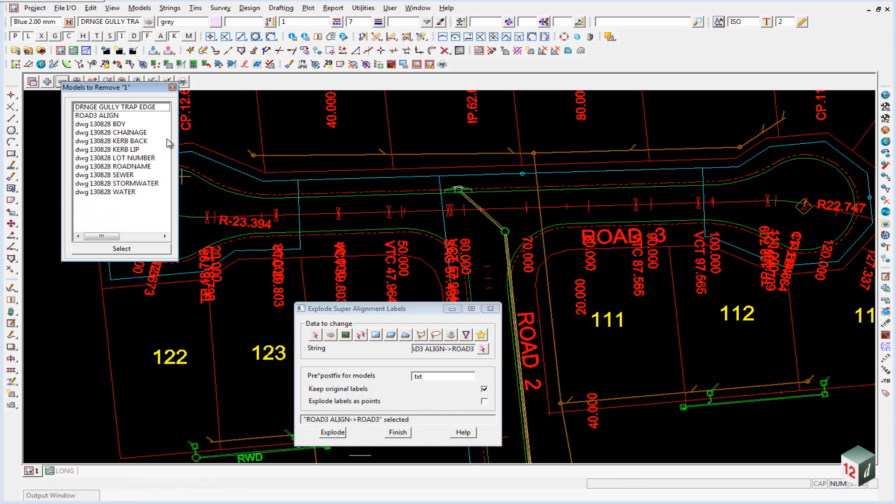
left_click(172, 87)
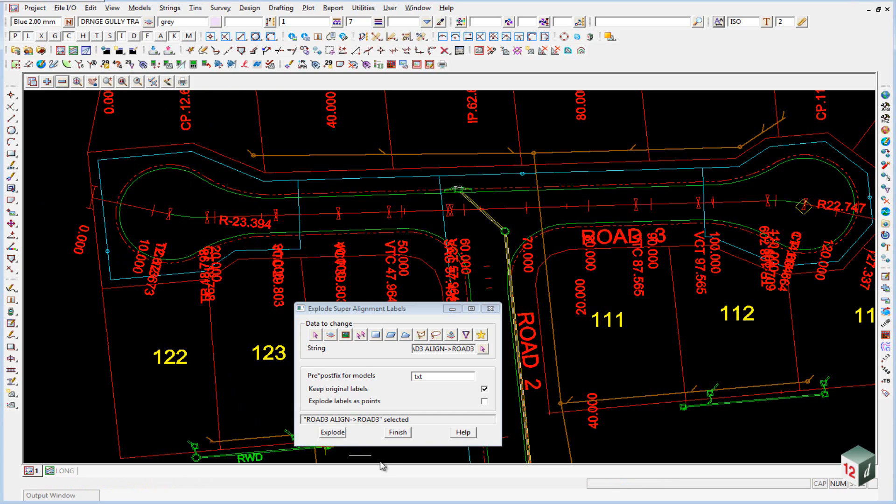
Step: Explode the labels as points without keeping the originals
left_click(483, 389)
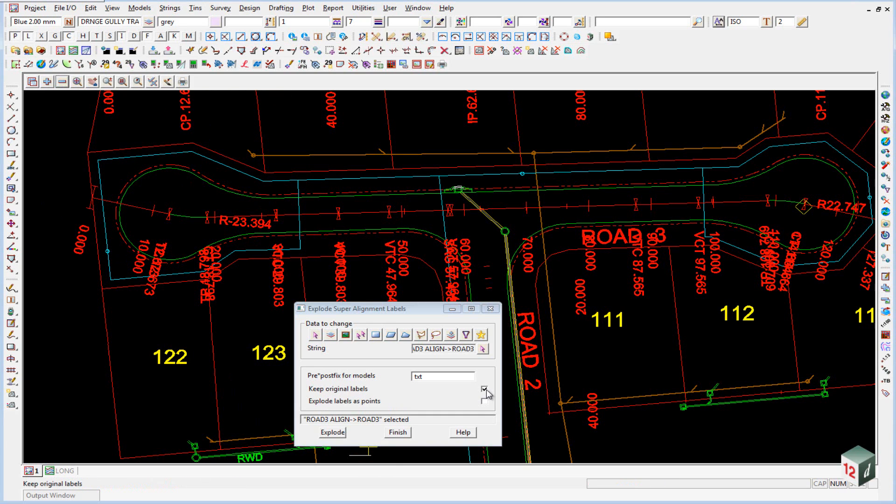
left_click(485, 389)
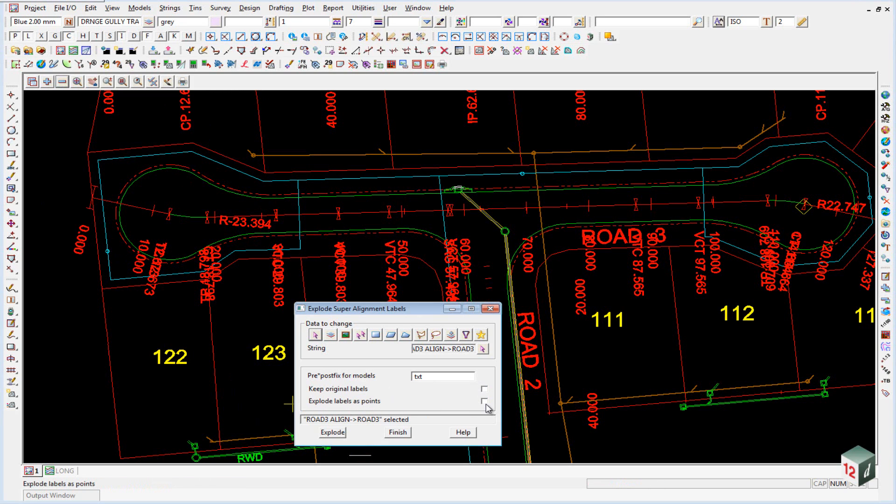
left_click(484, 401)
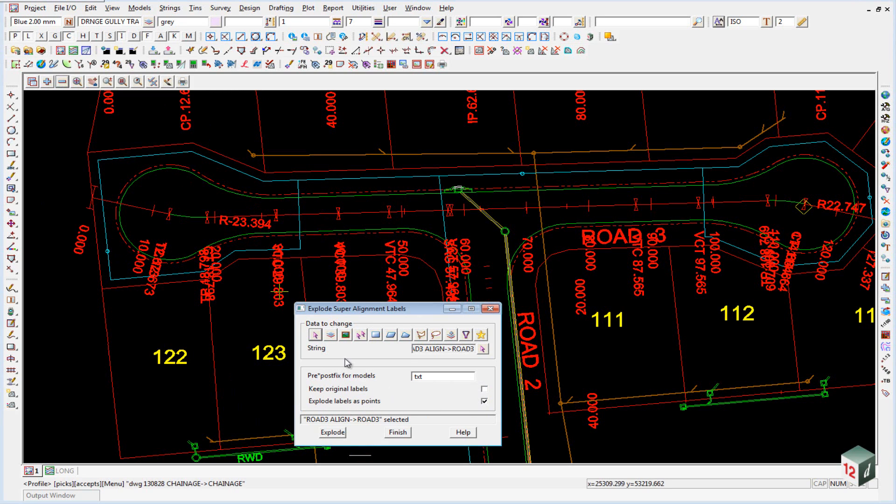
left_click(333, 432)
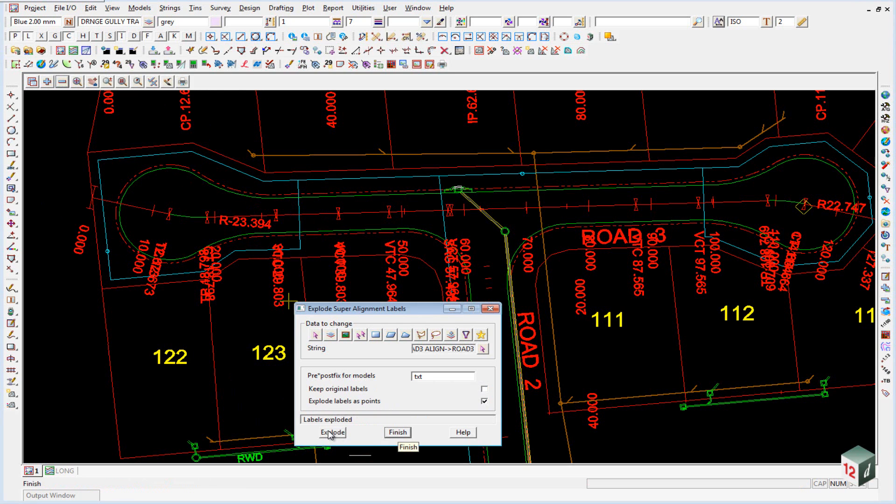
mouse_move(386, 83)
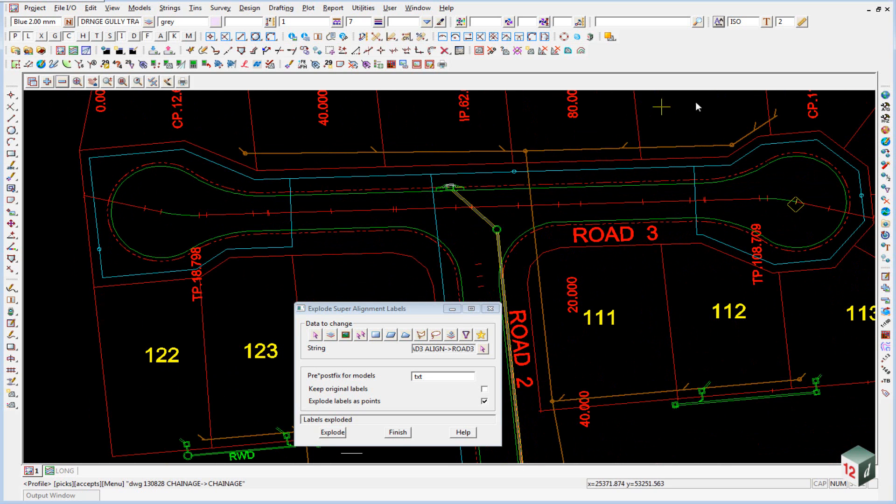
Step: Remove ROAD3 ALIGN from the plan view, add txt ROAD3 ALIGN, and finish the explode tool
left_click(483, 348)
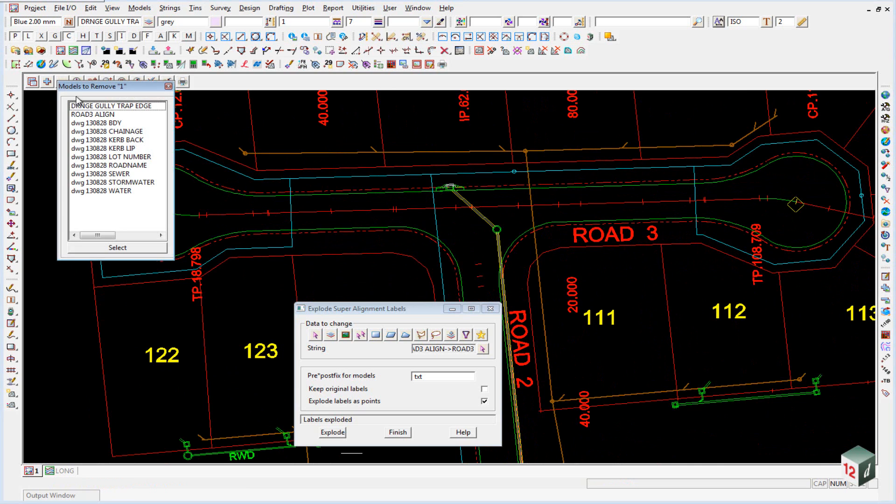
left_click(112, 132)
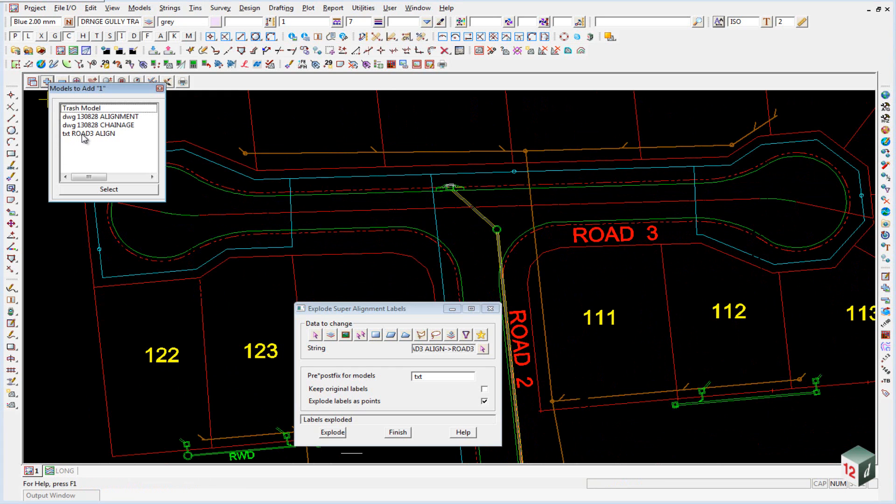
left_click(332, 432)
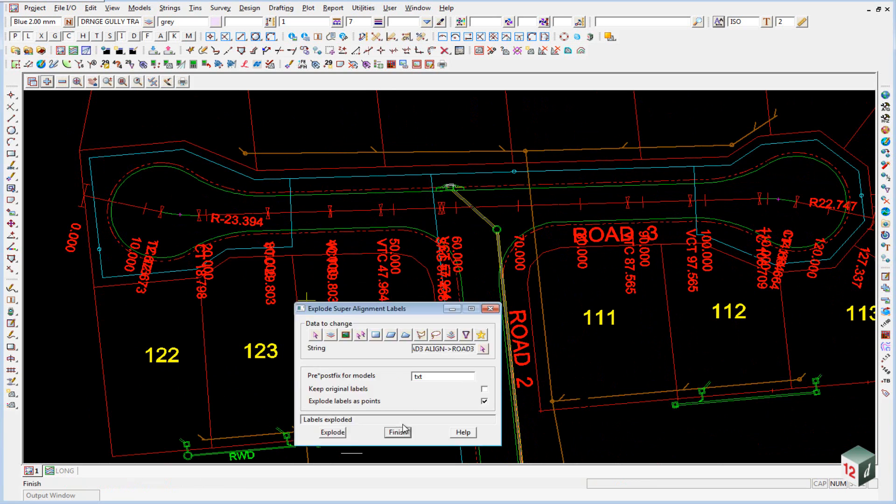
left_click(396, 432)
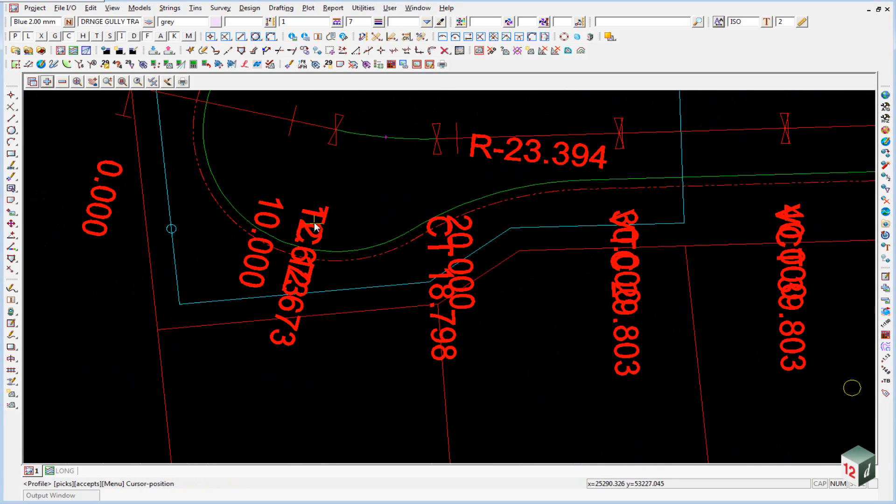
mouse_move(331, 194)
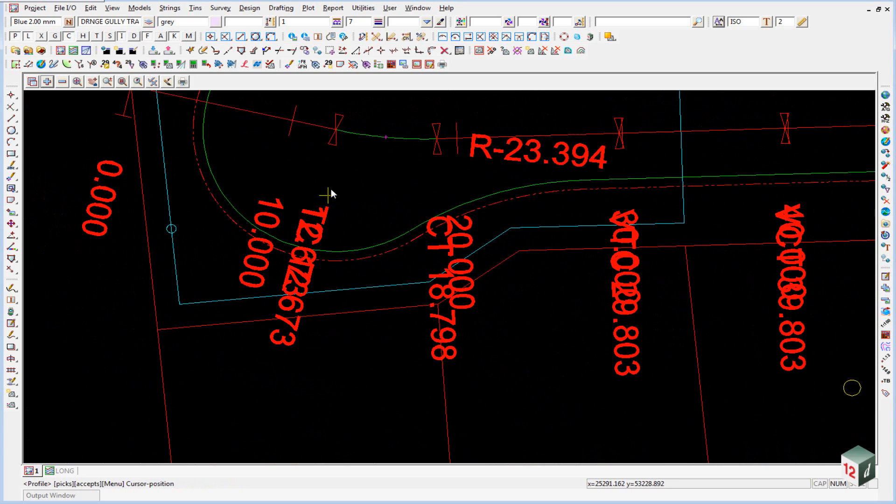
mouse_move(393, 161)
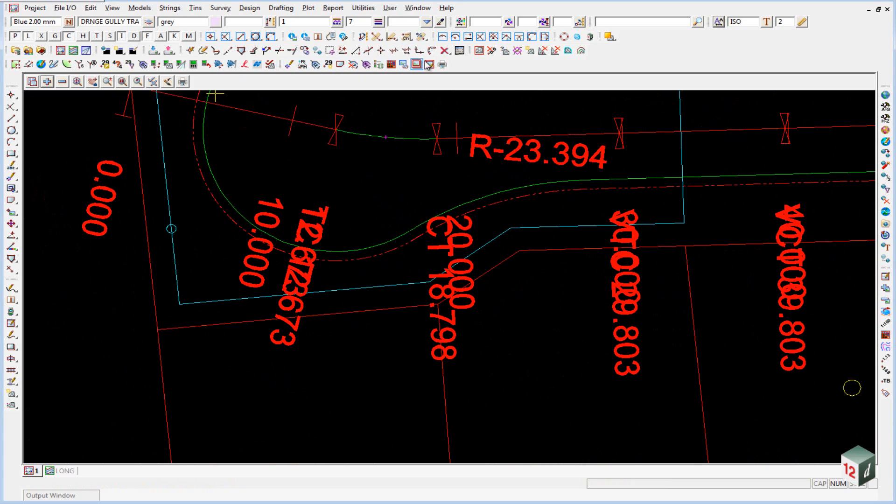
mouse_move(445, 50)
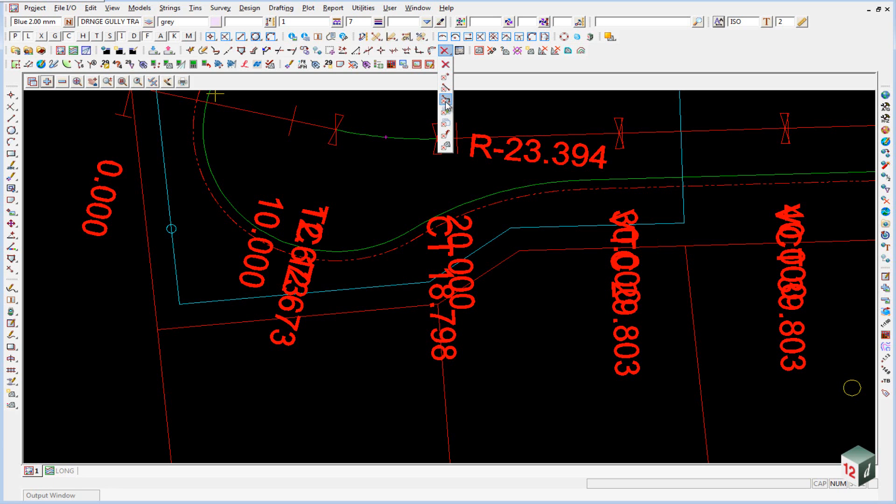
Step: Delete the overlapping chainage labels near TC 12.673, CT 18.798, 20.000 and 30.000 with Strings Delete
left_click(445, 51)
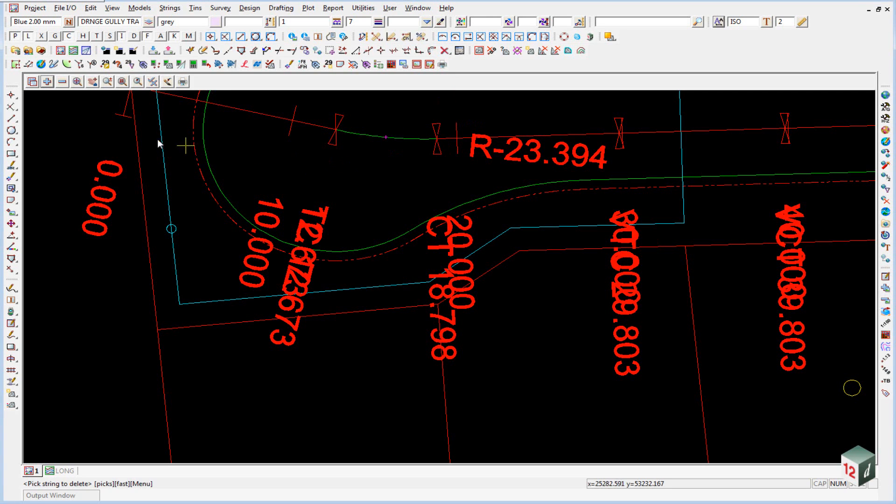
mouse_move(42, 37)
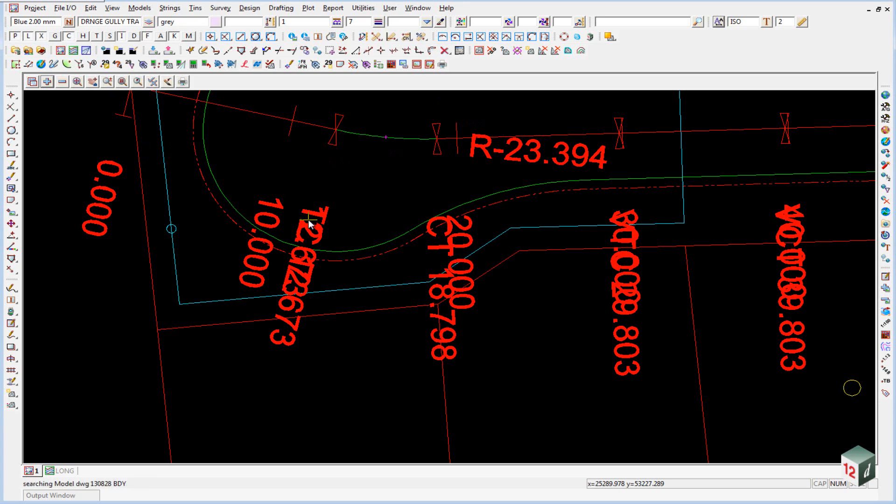
left_click(309, 223)
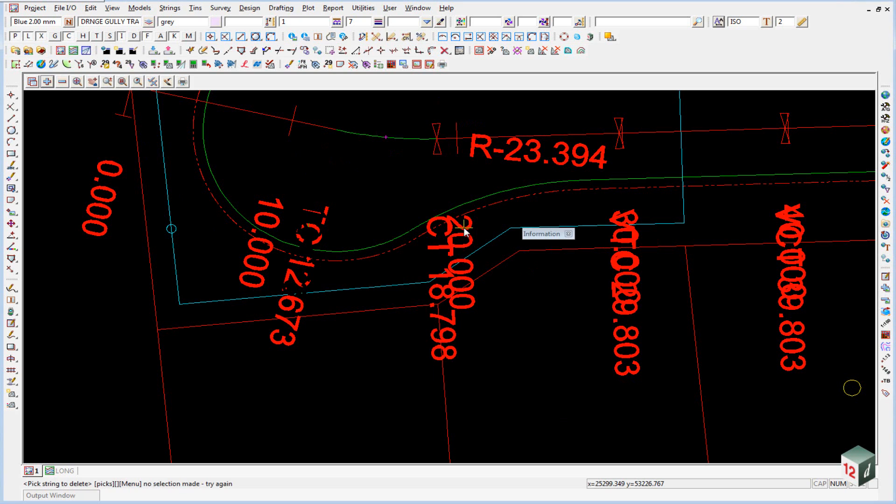
left_click(450, 229)
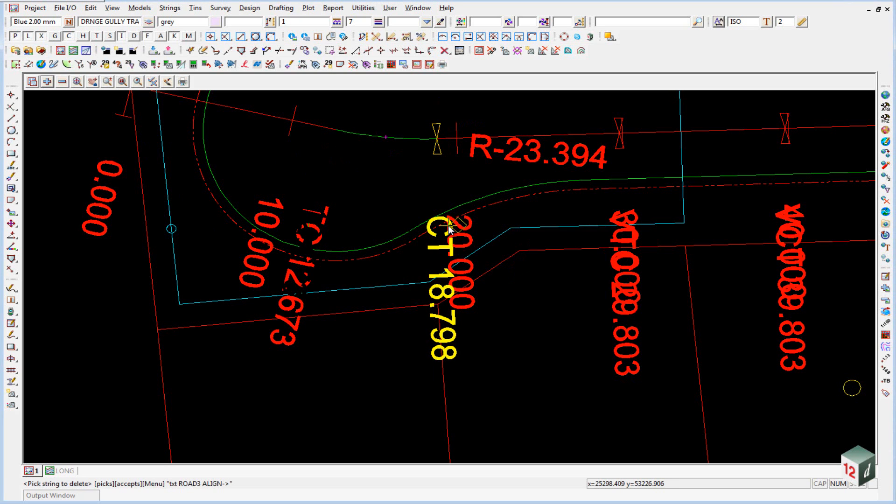
left_click(450, 229)
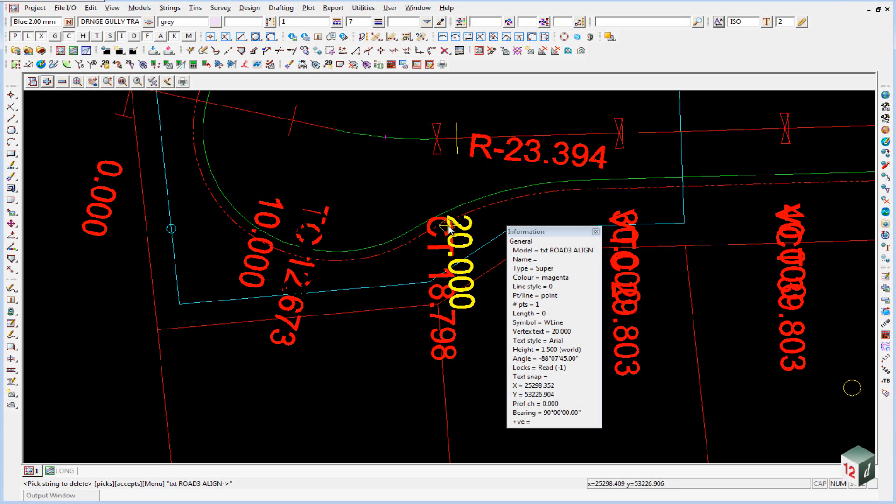
left_click(617, 238)
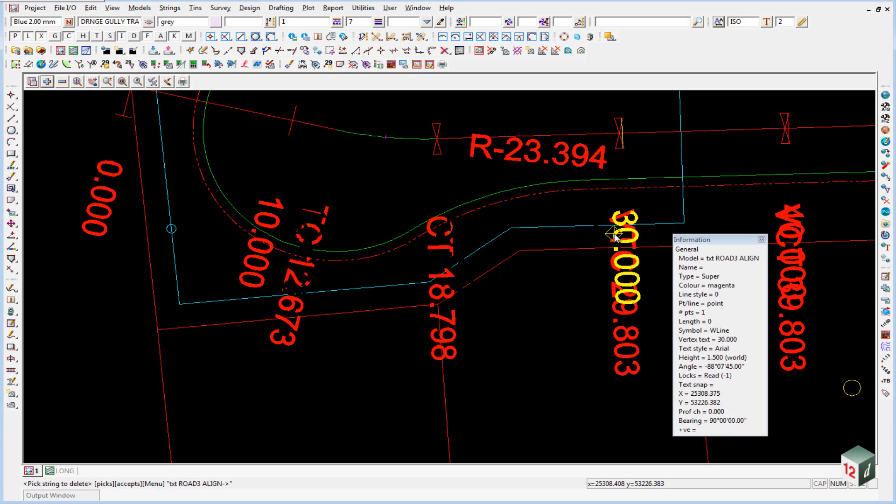
left_click(778, 226)
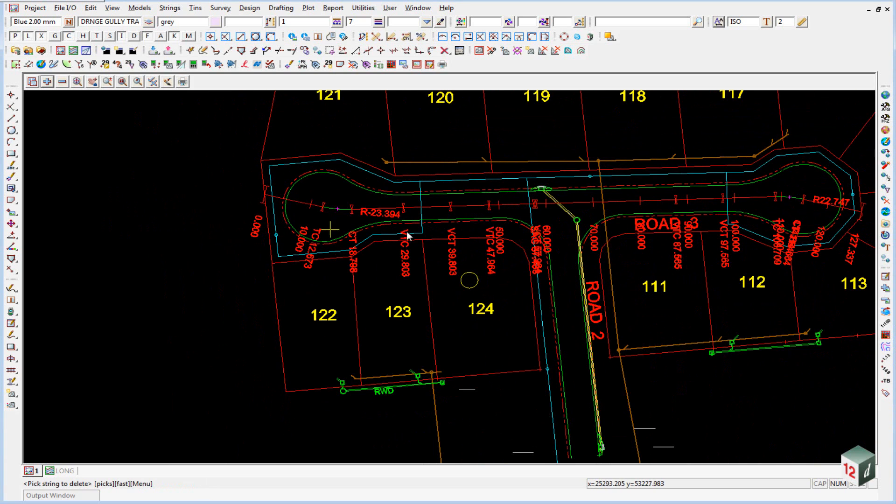
Step: Delete the 114.664 chainage label overlapping CT 114.664 at ROAD 3's eastern end
scroll("up", 3)
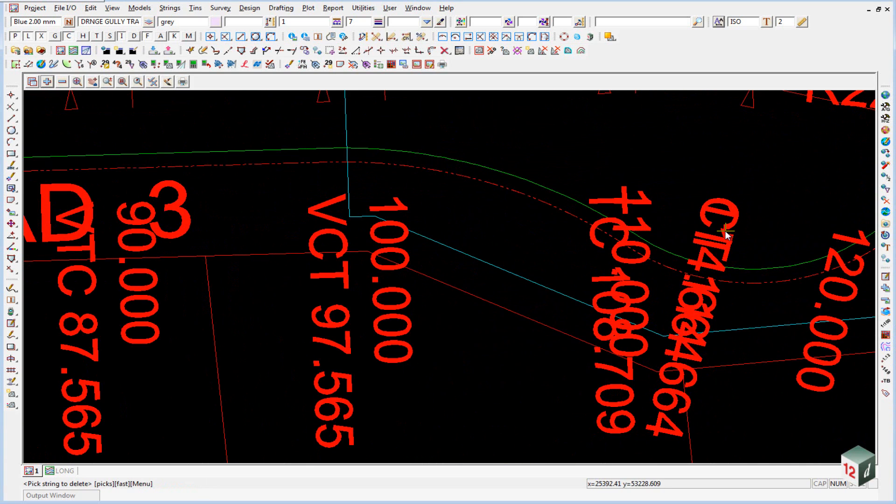
left_click(704, 226)
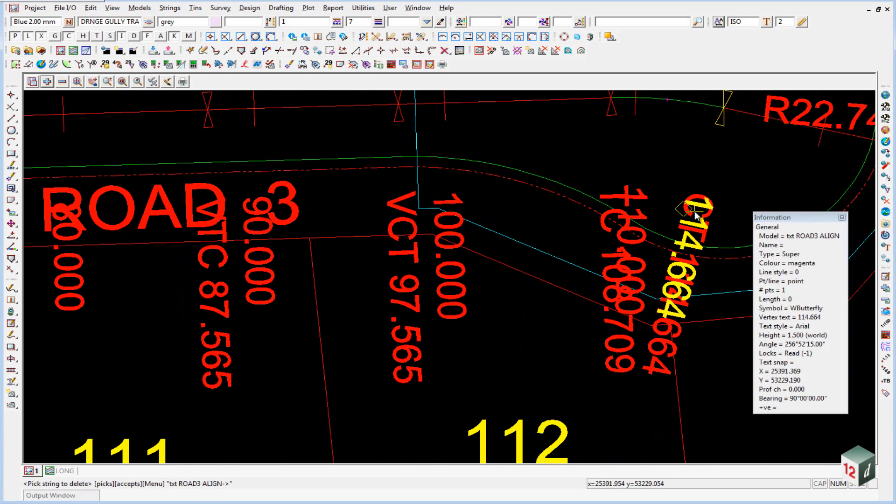
left_click(617, 207)
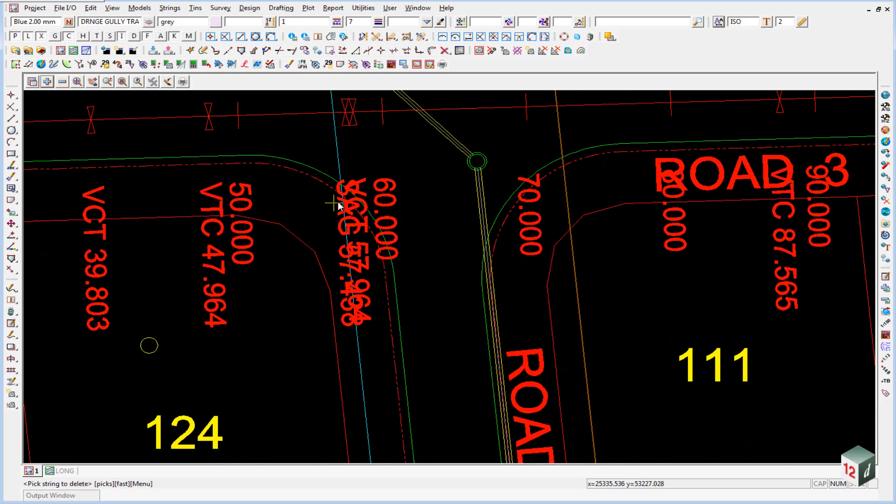
mouse_move(369, 231)
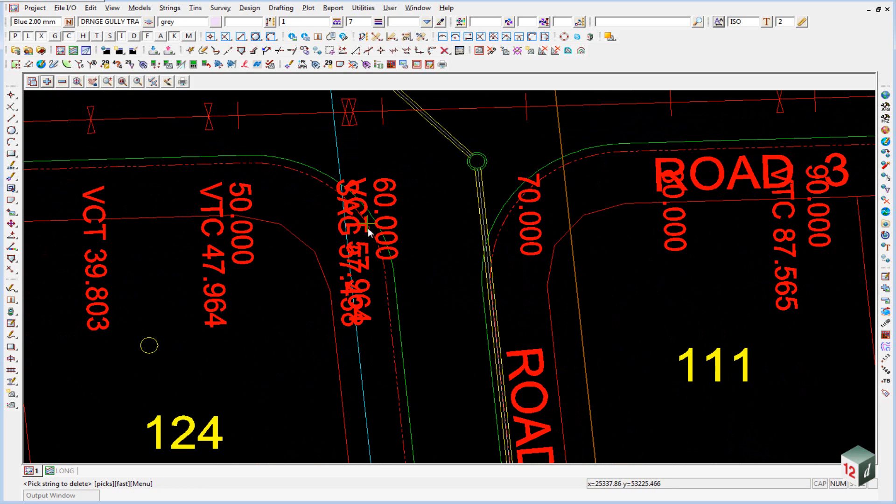
mouse_move(314, 237)
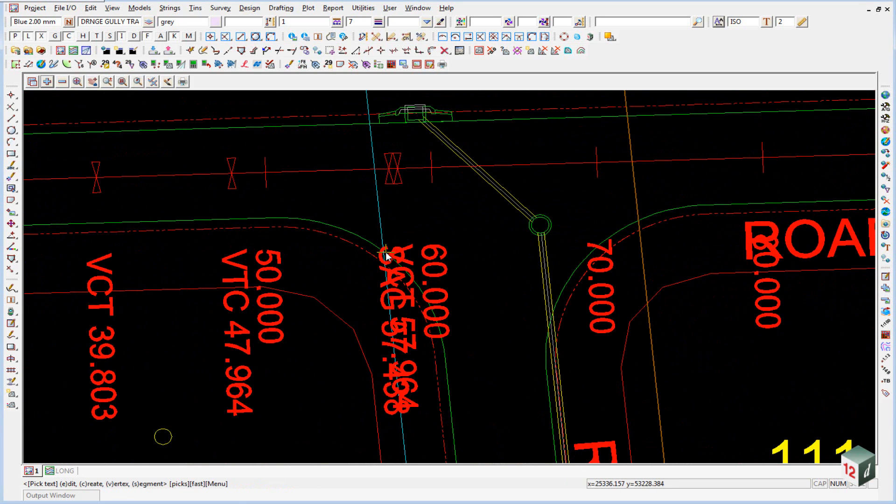
Step: Move the SAG 57.438 text to the left, clear of the VCT 57.964 label
left_click(388, 254)
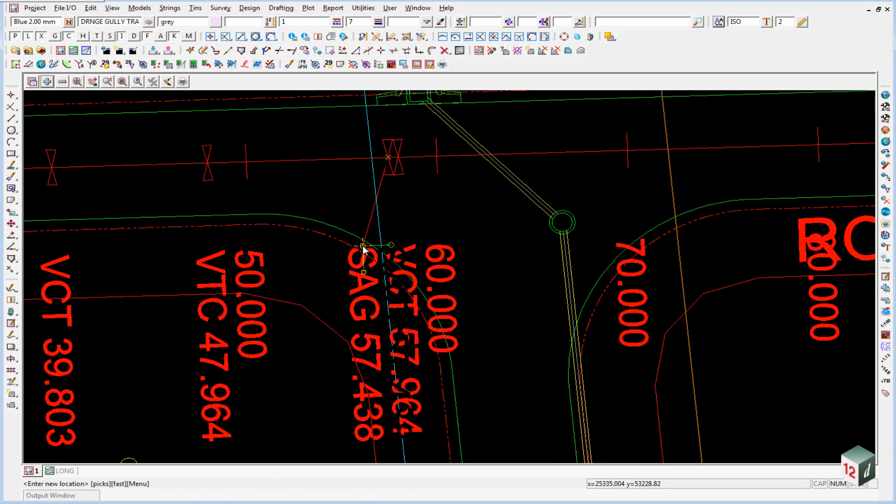
left_click(362, 248)
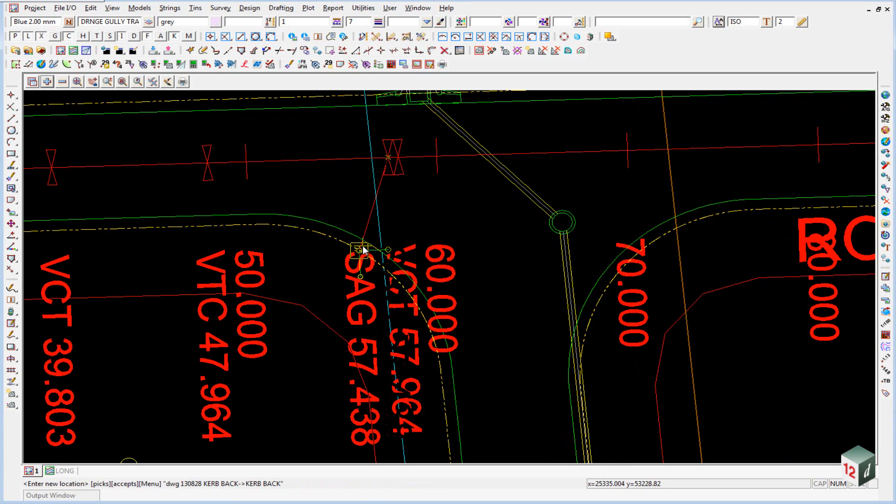
left_click(363, 251)
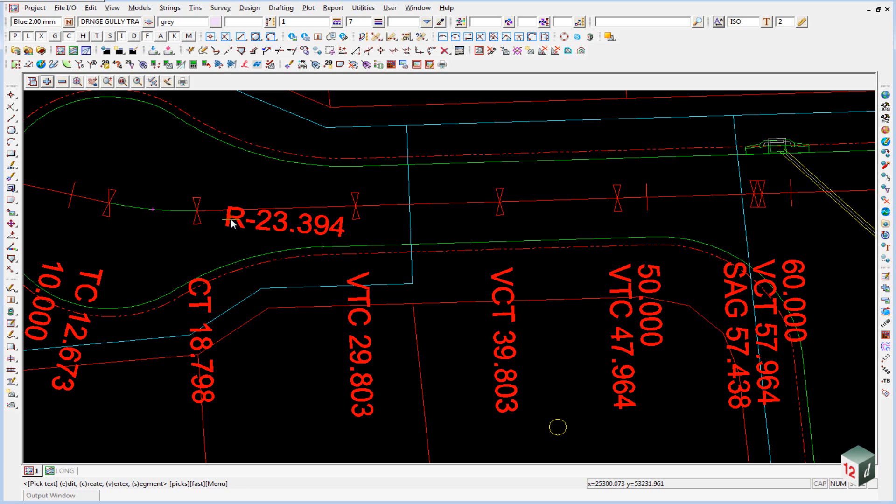
Step: Pick the R-23.394 then the R22.747 radius text at the turning head for editing
left_click(229, 223)
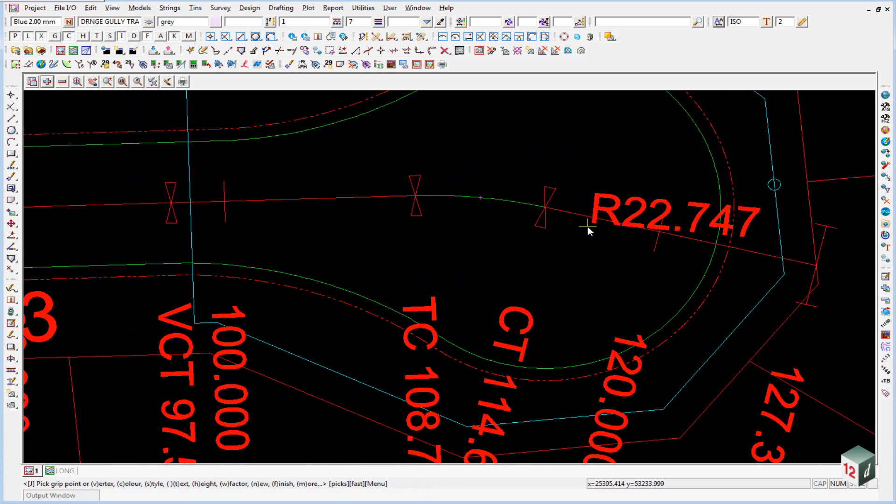
left_click(586, 224)
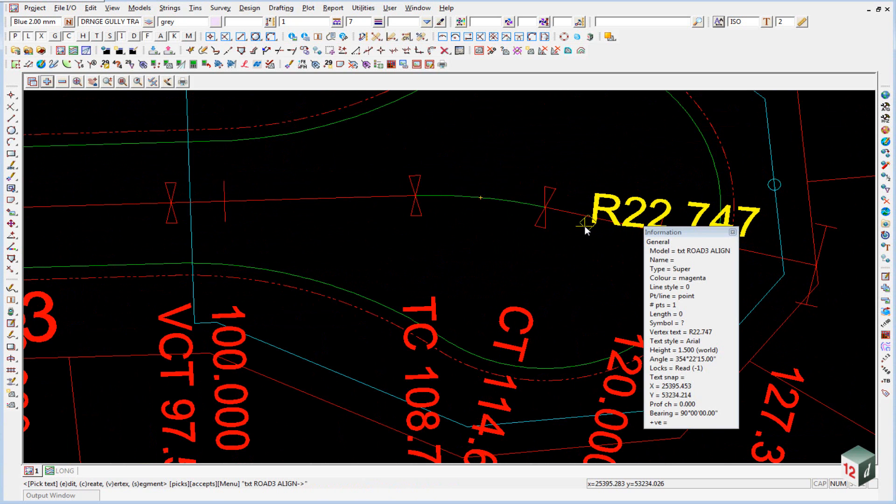